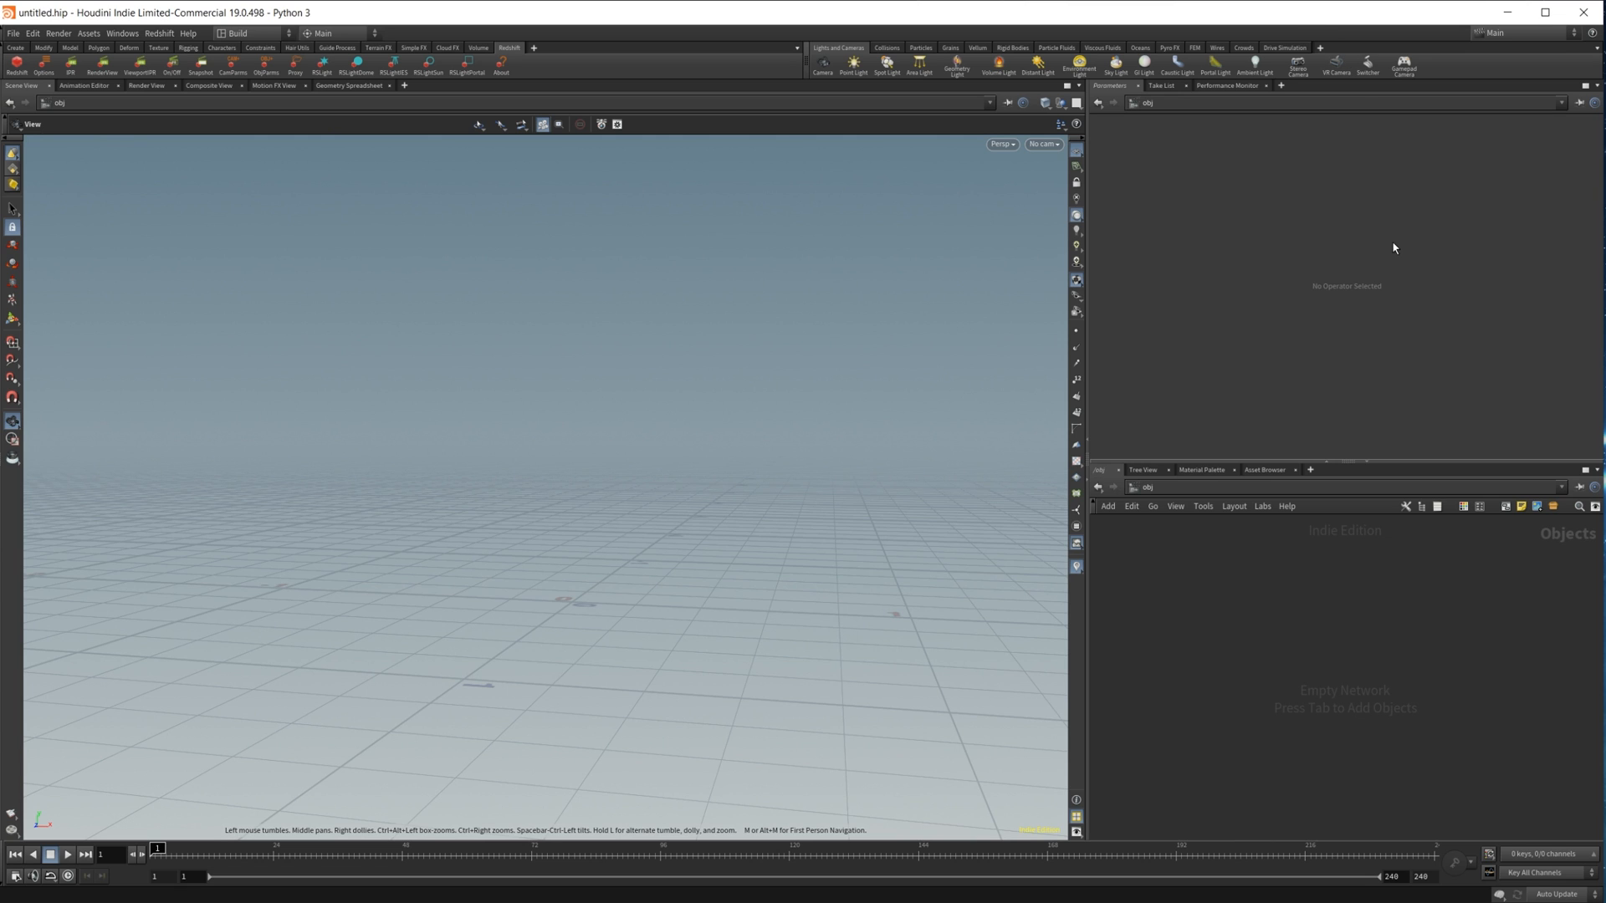
{"action": "mouse_move", "coordinate": [1343, 635]}
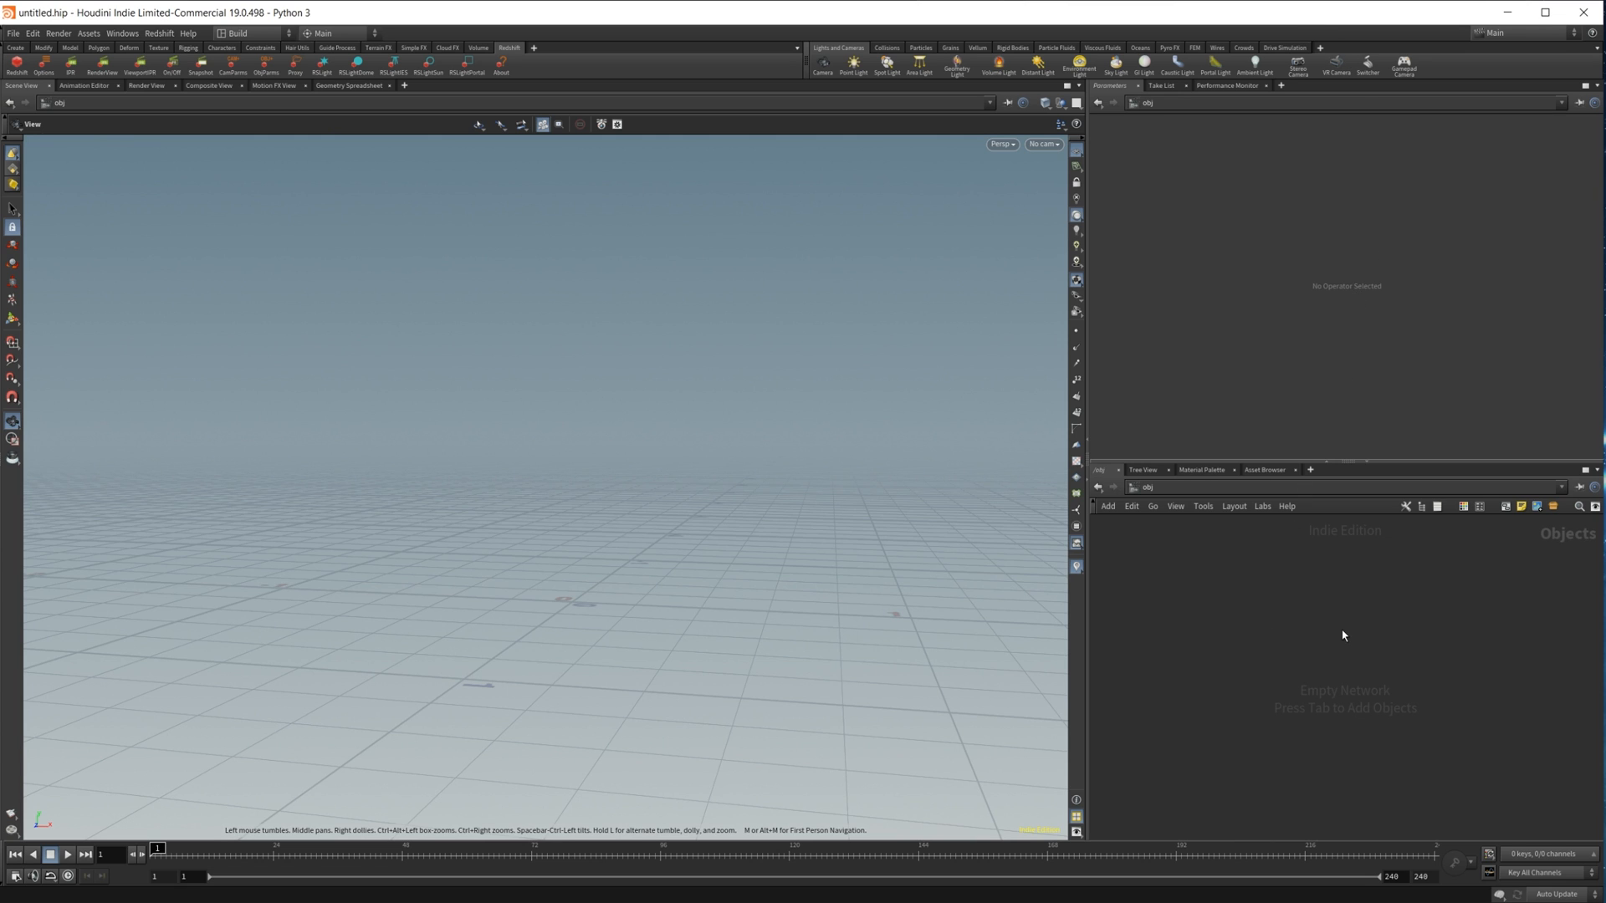
{"action": "mouse_move", "coordinate": [1245, 654]}
{"action": "type", "text": "lin"}
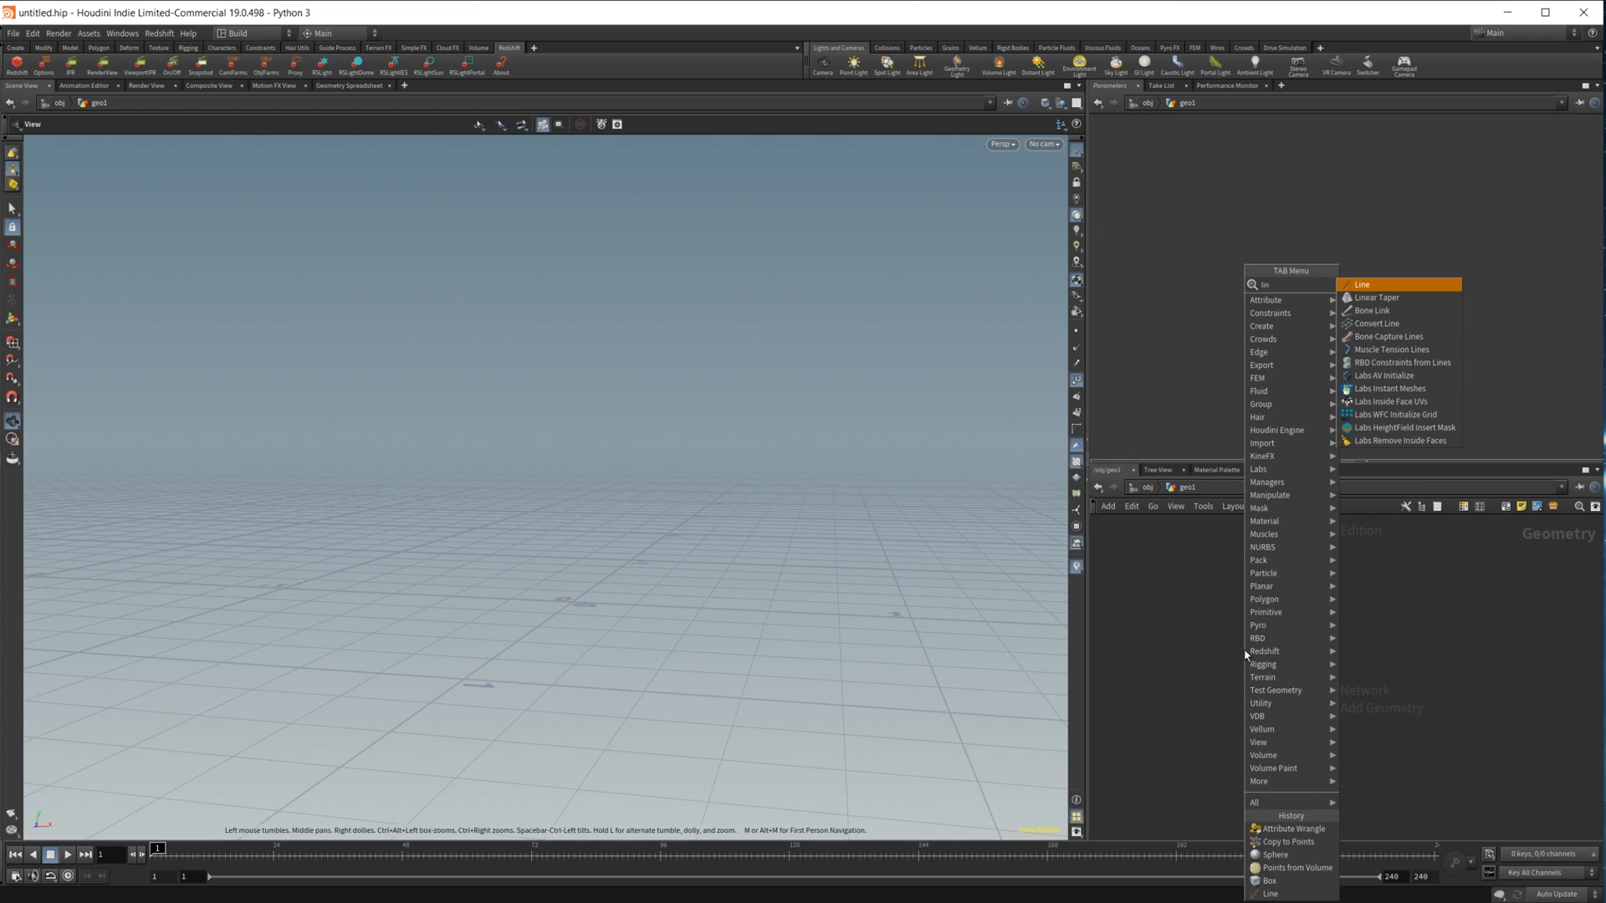
Add a Line SOP inside the geometry object and wire it into an Attribute Wrangle
{"action": "left_click", "coordinate": [1363, 283]}
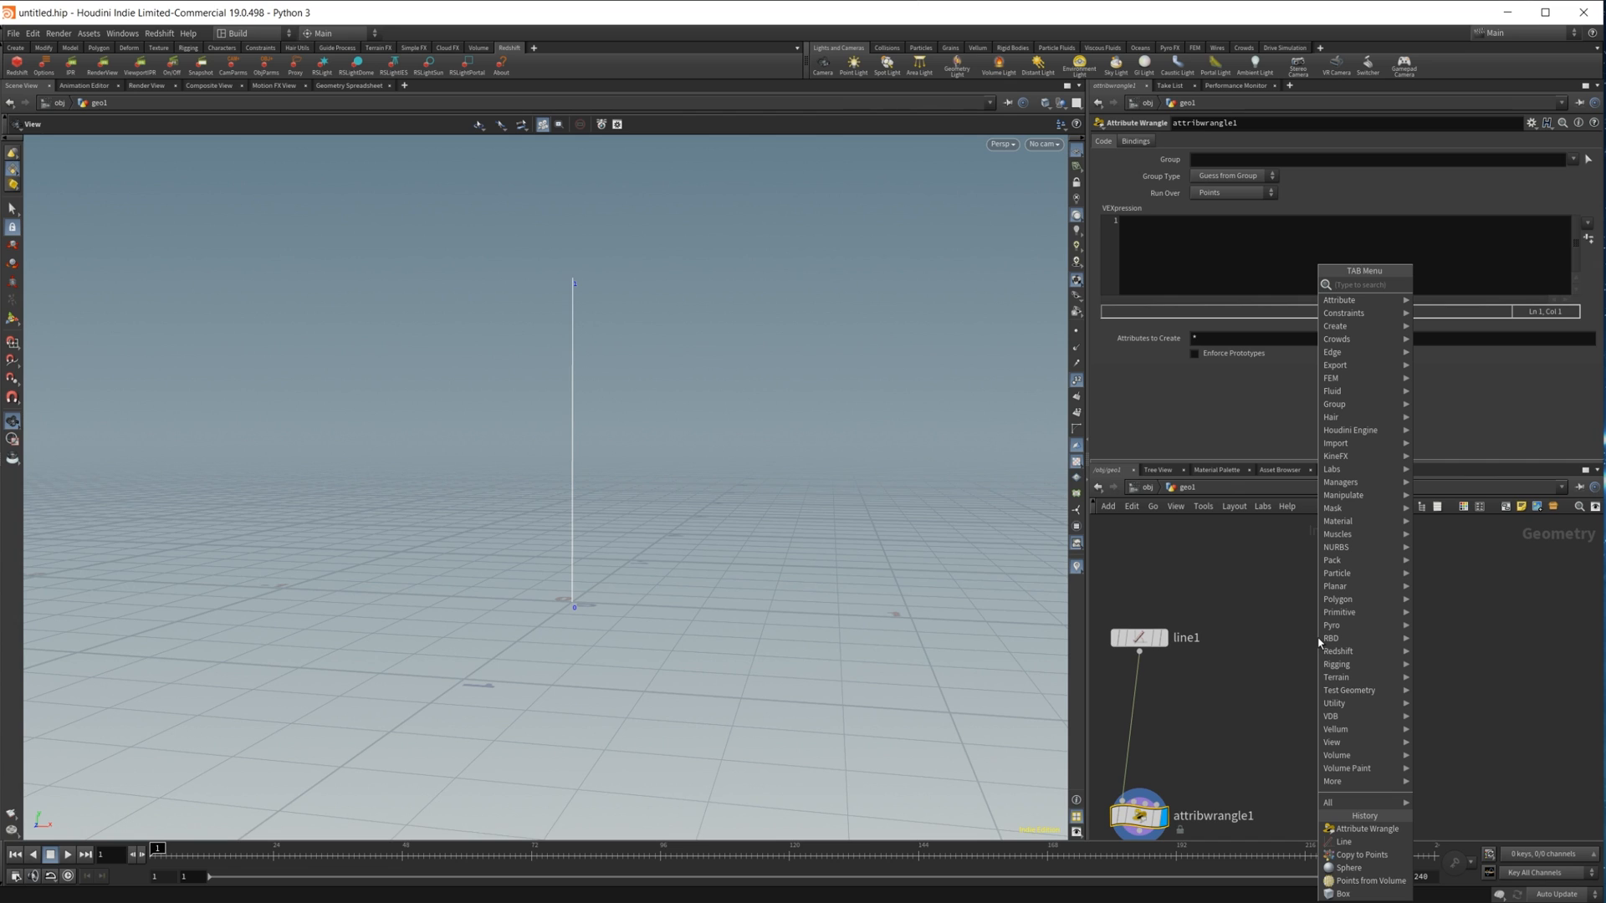
Add a Box feeding Points from Volume, raising Point Separation and adjusting the jitter sliders
{"action": "left_click", "coordinate": [1342, 893]}
{"action": "type", "text": "point"}
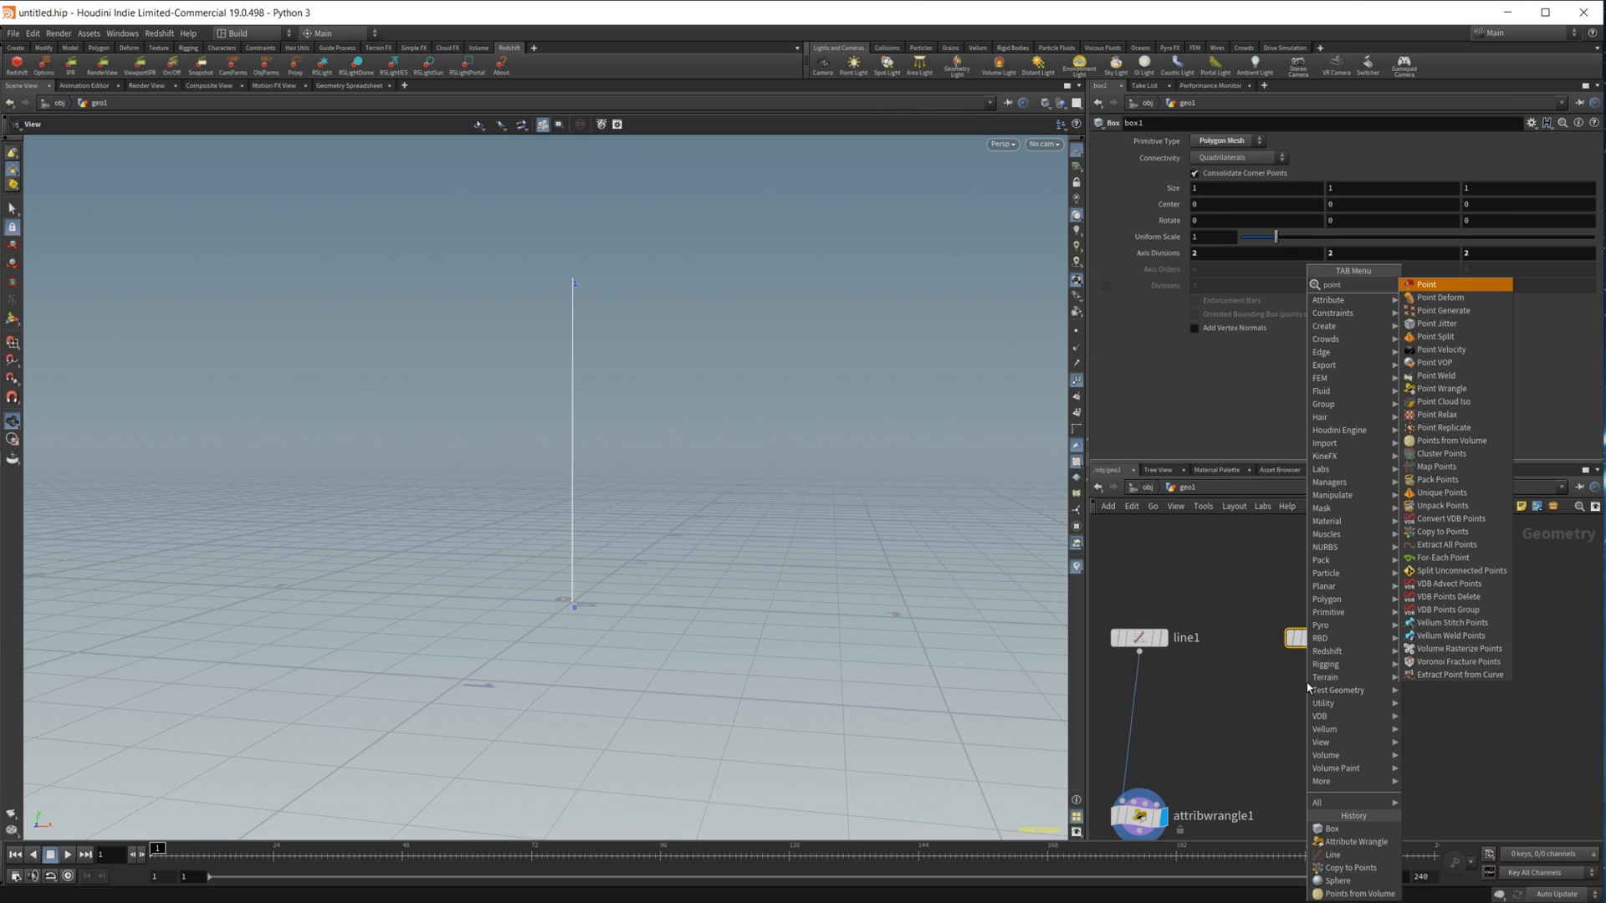
{"action": "left_click", "coordinate": [1451, 441]}
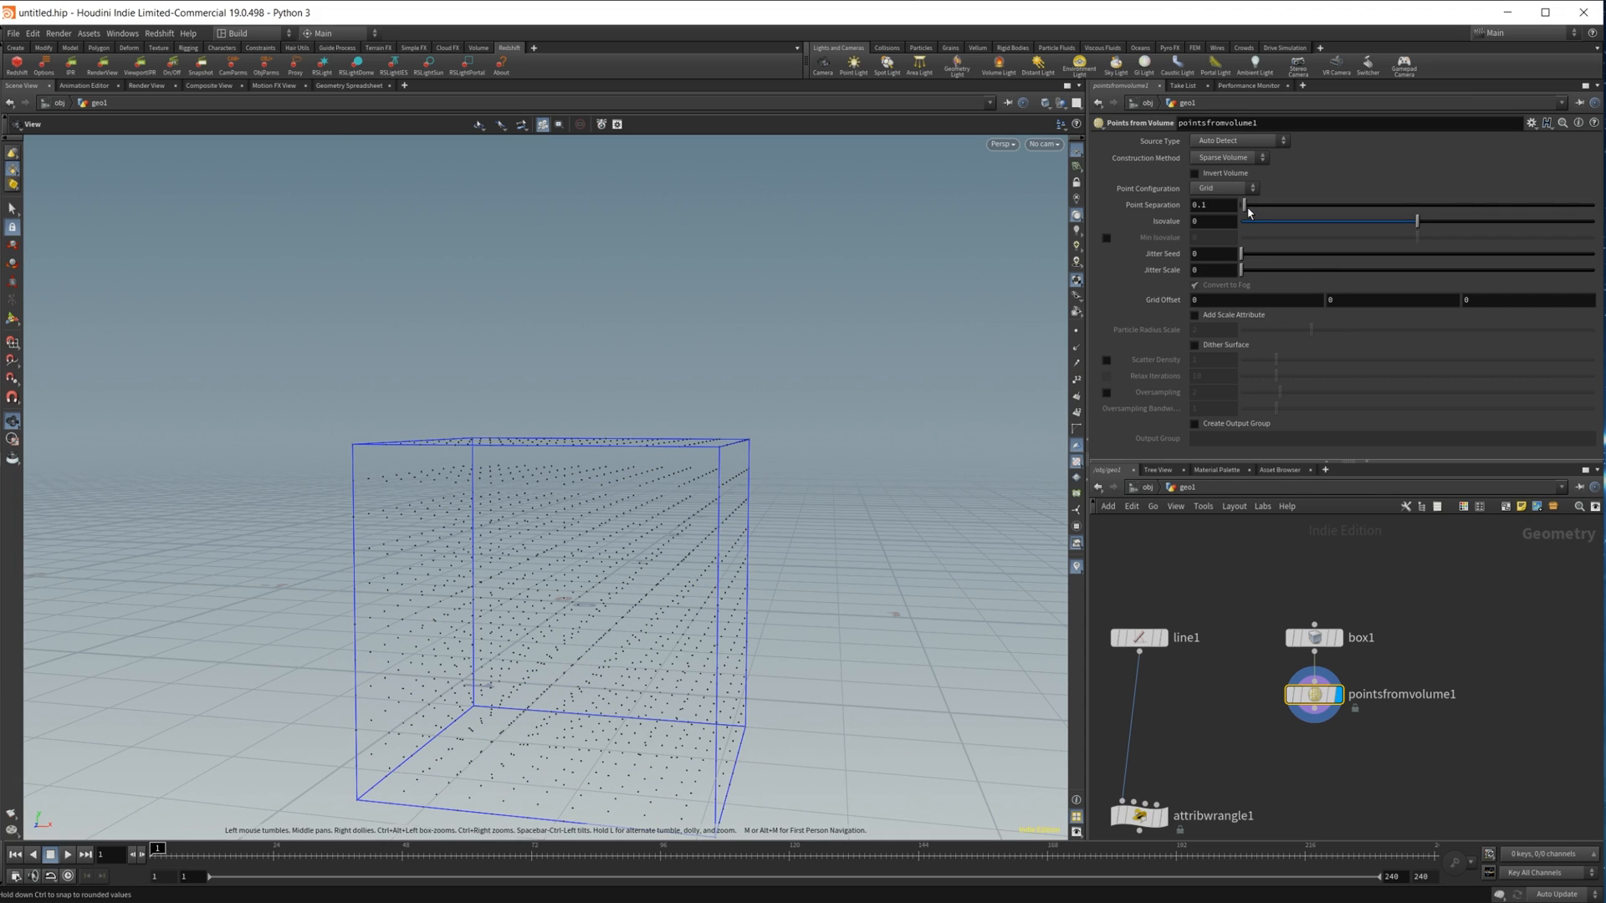
{"action": "left_click_drag", "start_coordinate": [1232, 205], "coordinate": [1250, 205]}
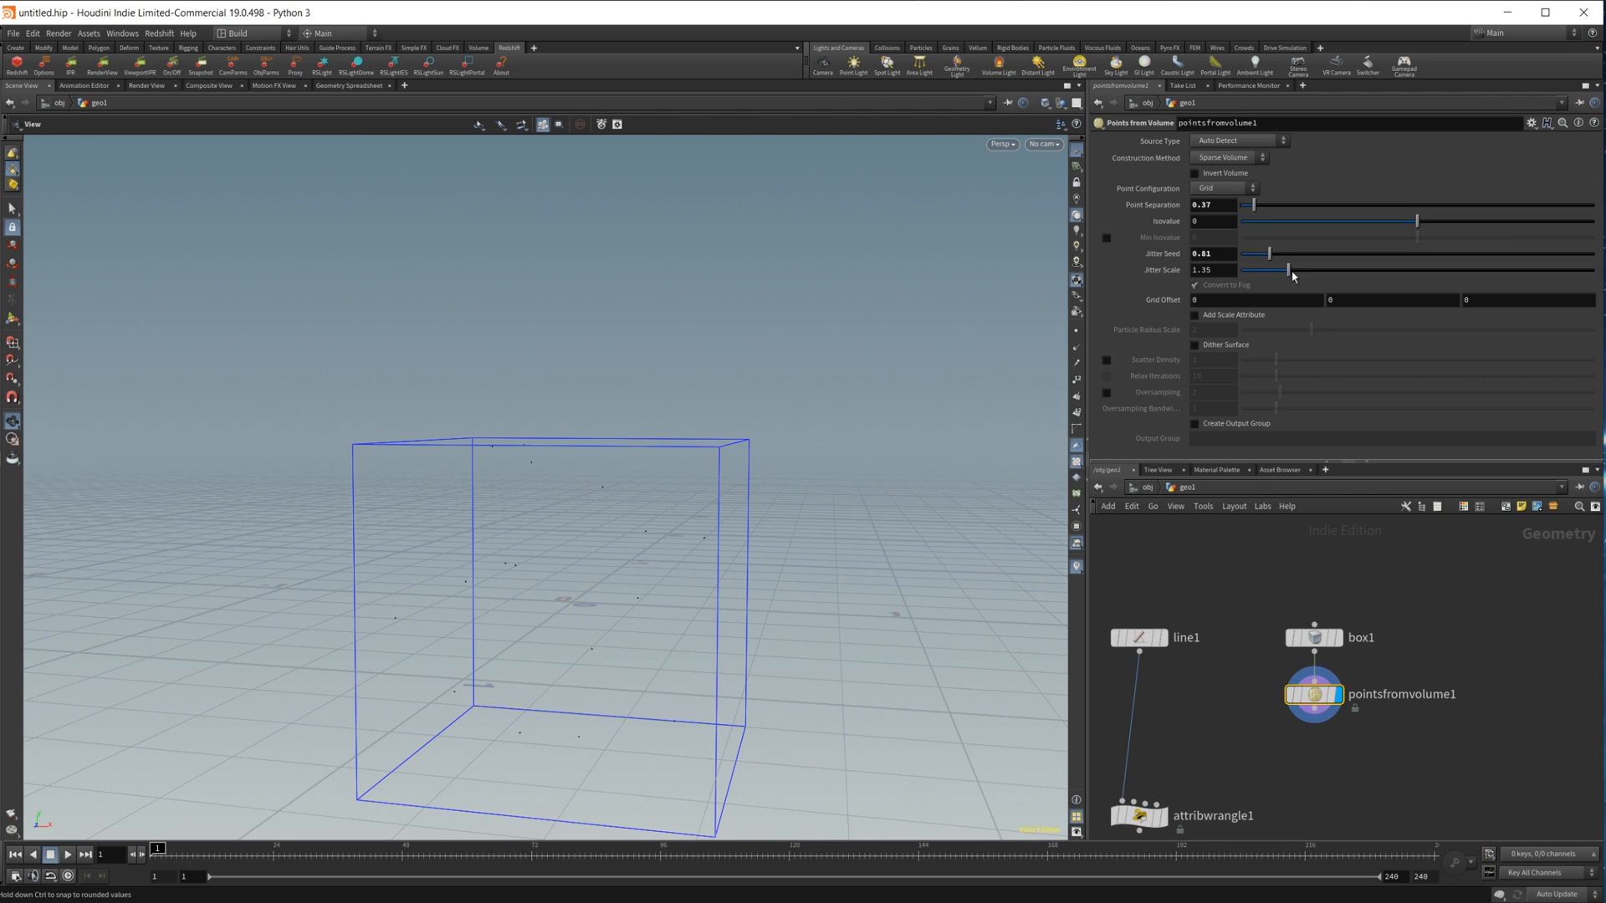
{"action": "left_click_drag", "start_coordinate": [1288, 270], "coordinate": [1306, 269]}
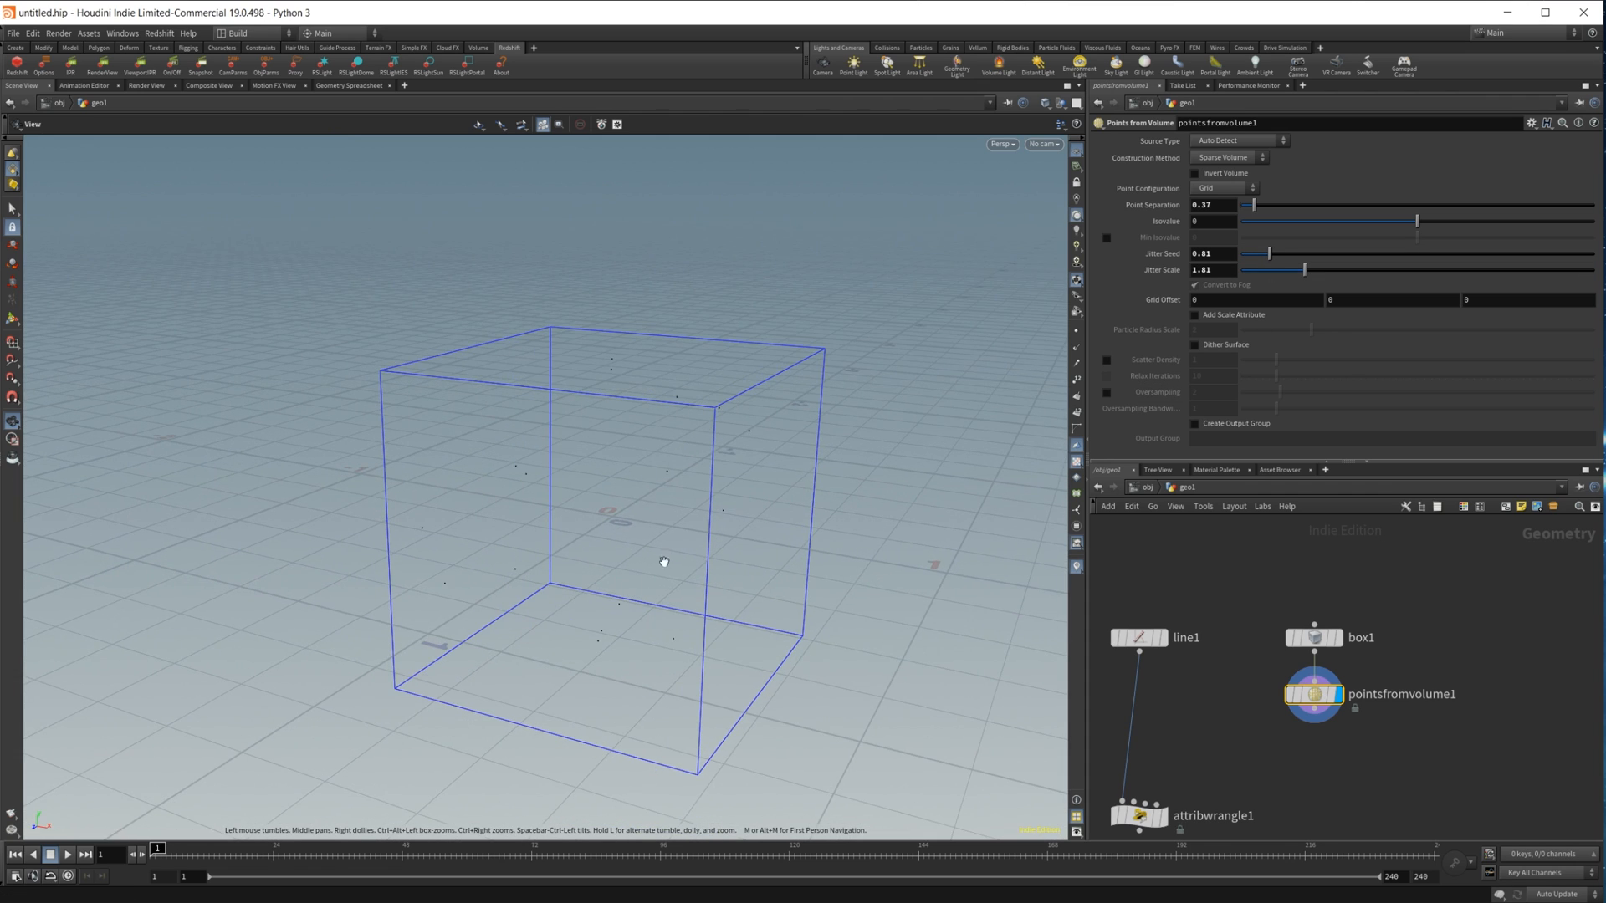
{"action": "key", "text": "tab"}
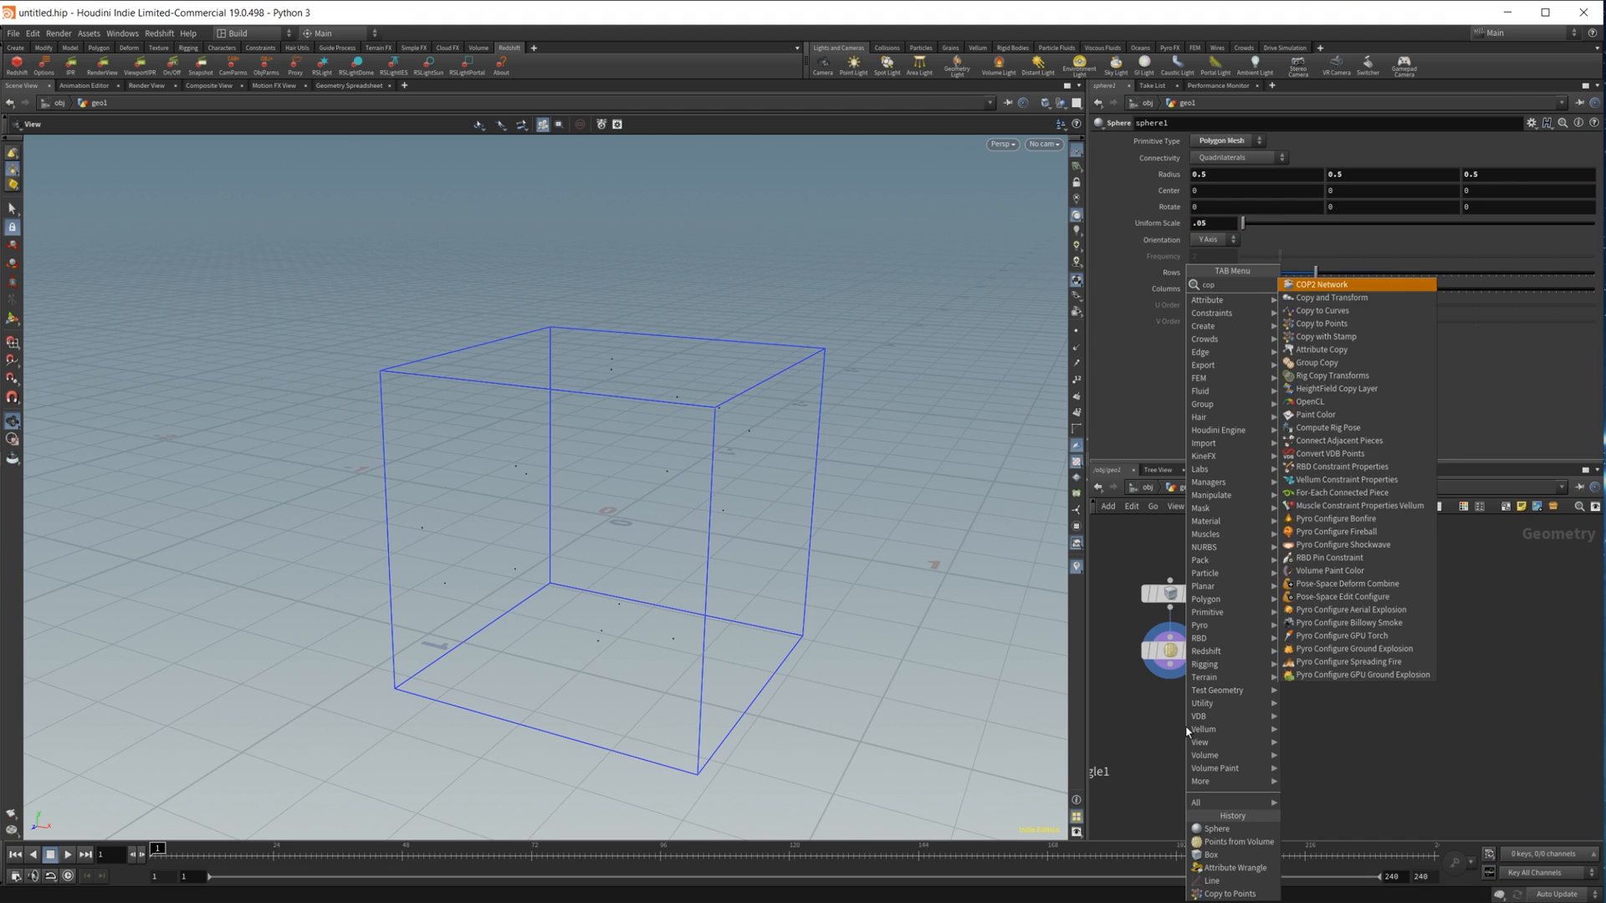
Copy the small sphere onto the scattered points and wire the result into the wrangle's second input
{"action": "left_click", "coordinate": [1320, 323]}
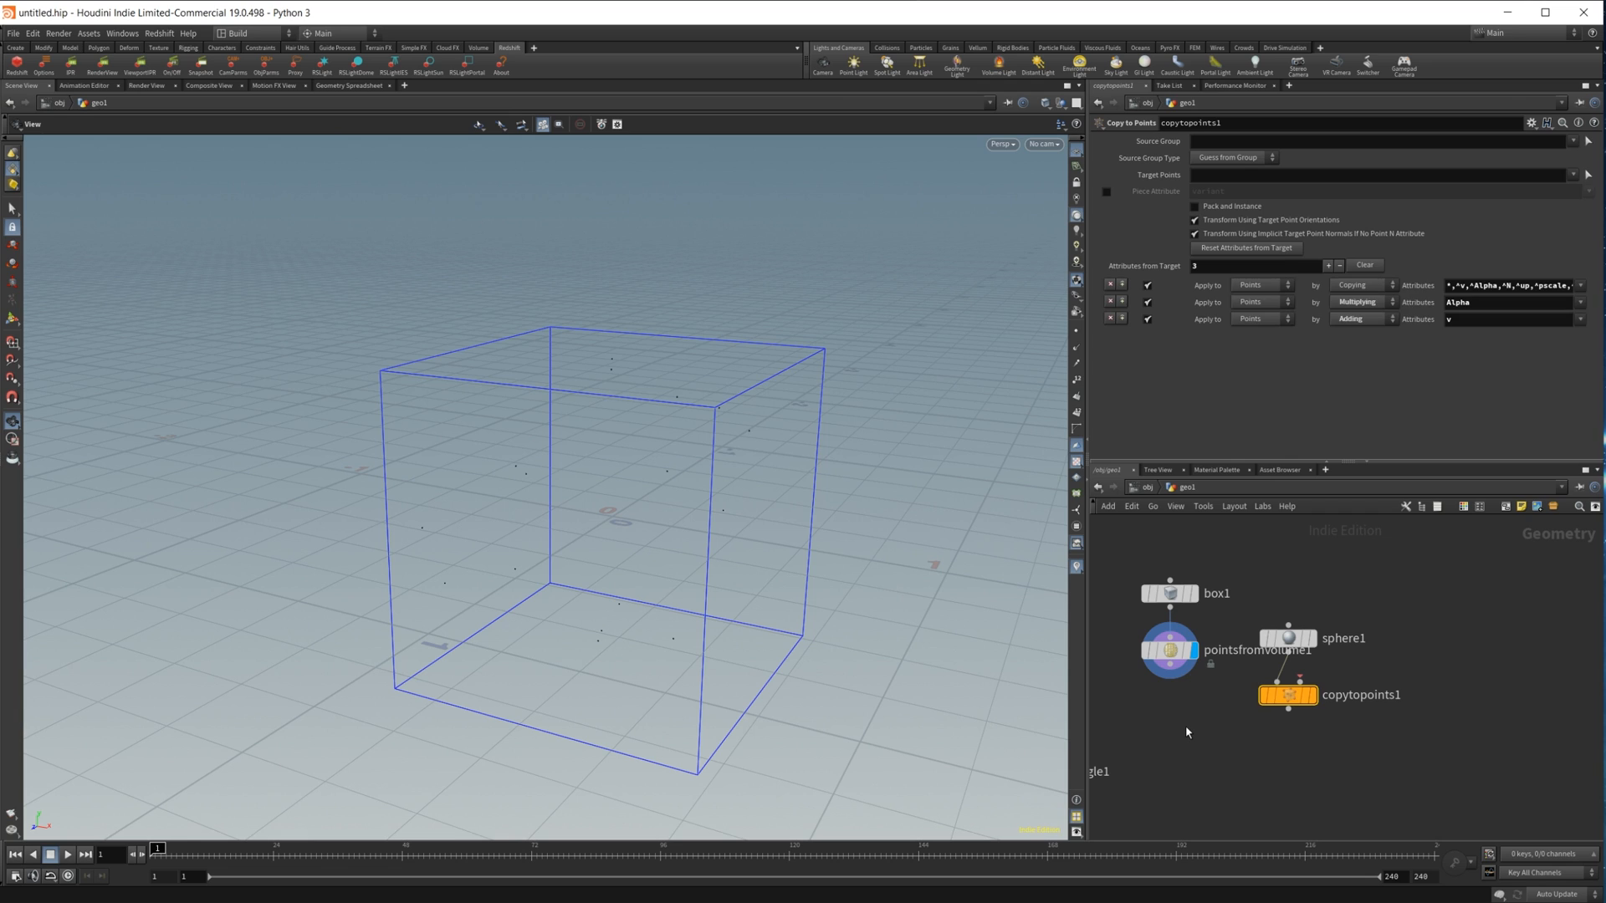
{"action": "mouse_move", "coordinate": [1303, 686]}
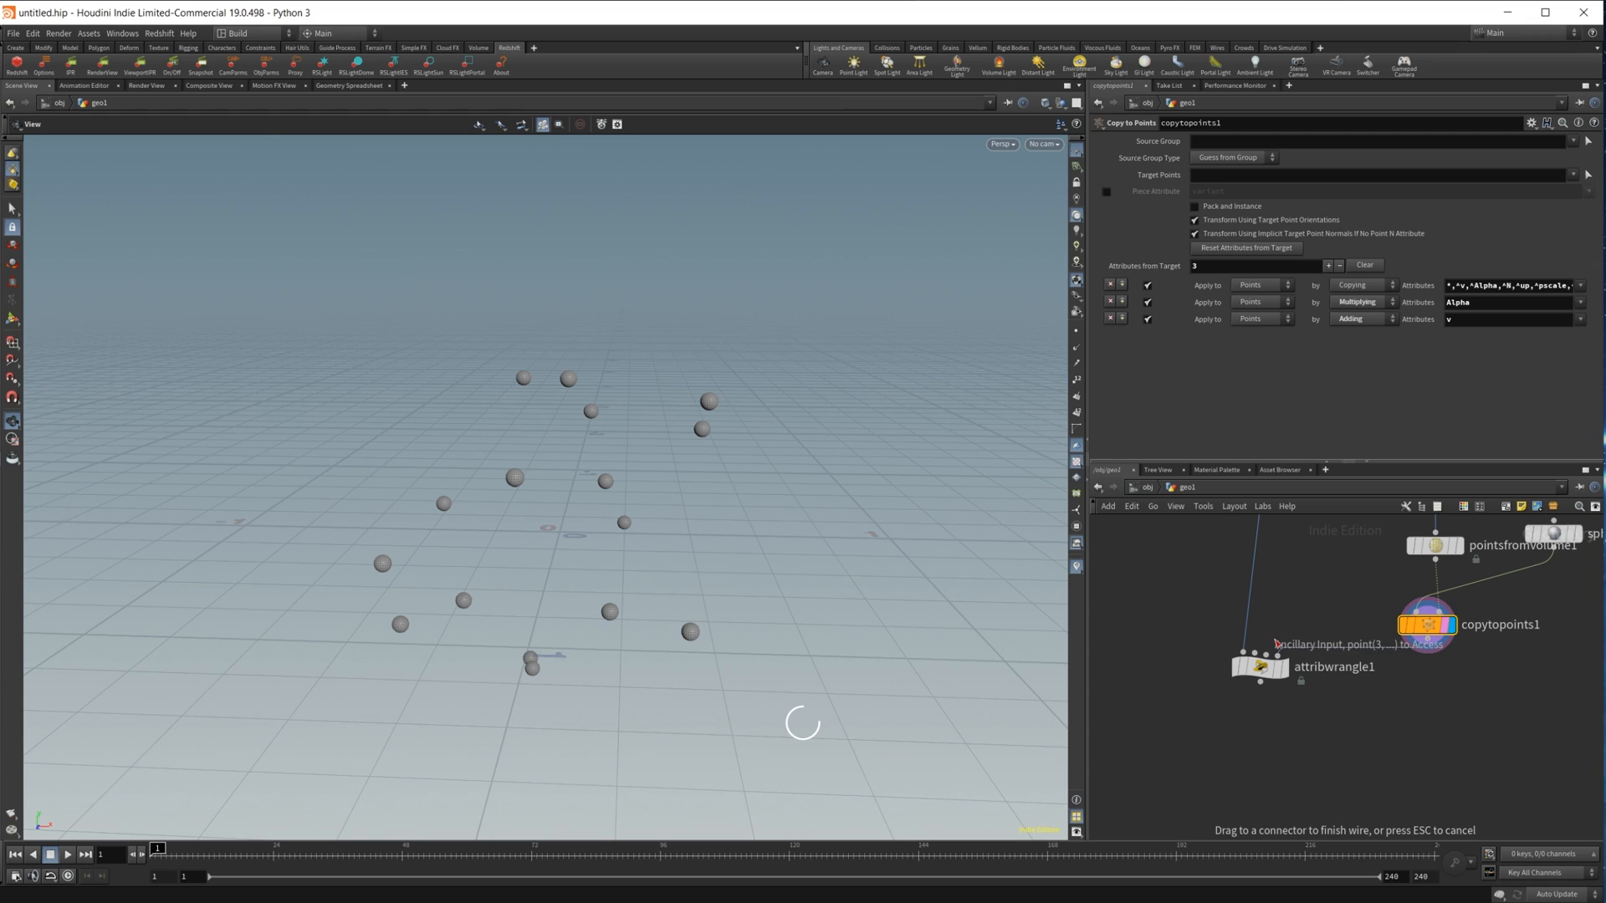
{"action": "left_click", "coordinate": [1259, 667]}
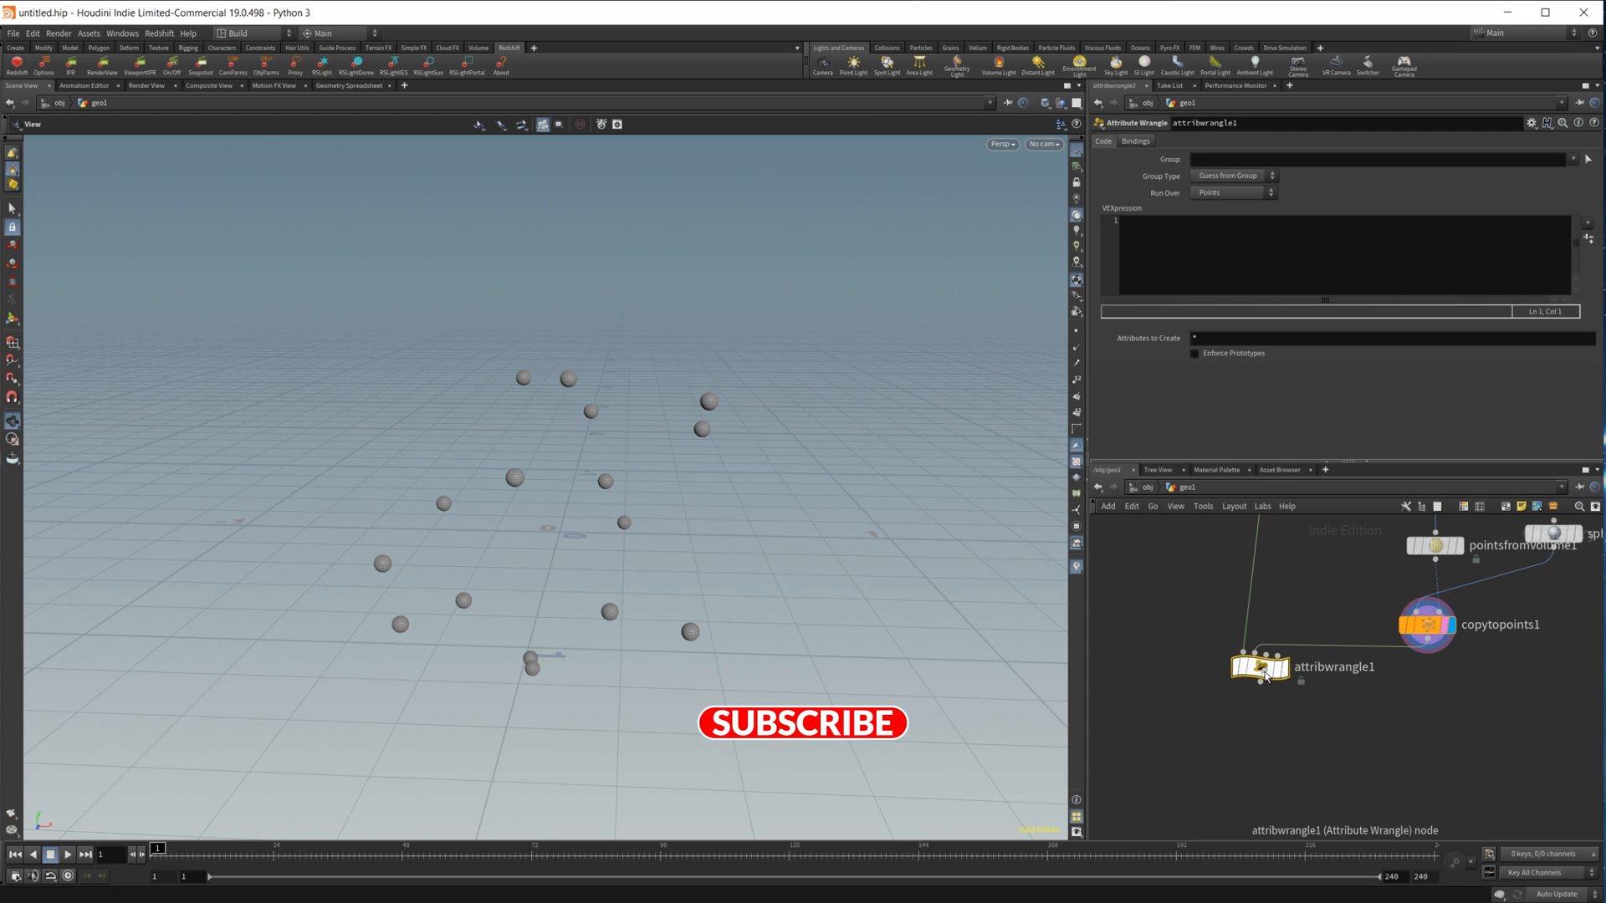
Set the display flag on attribwrangle1 so the line shows among the copied spheres
{"action": "left_click", "coordinate": [1260, 667]}
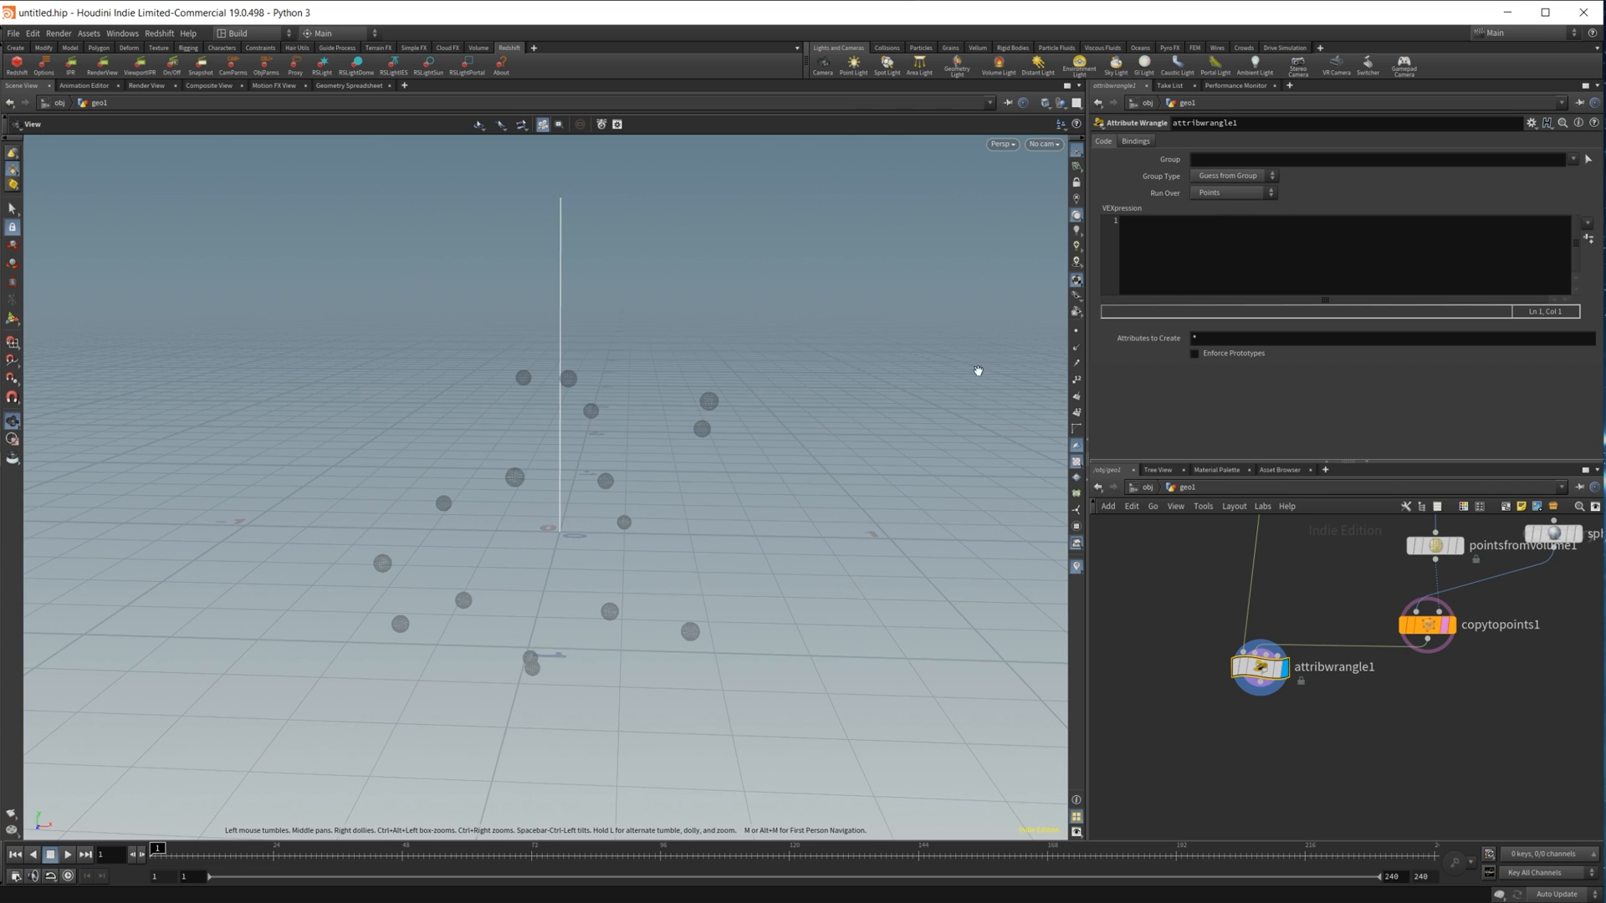
{"action": "mouse_move", "coordinate": [1024, 393]}
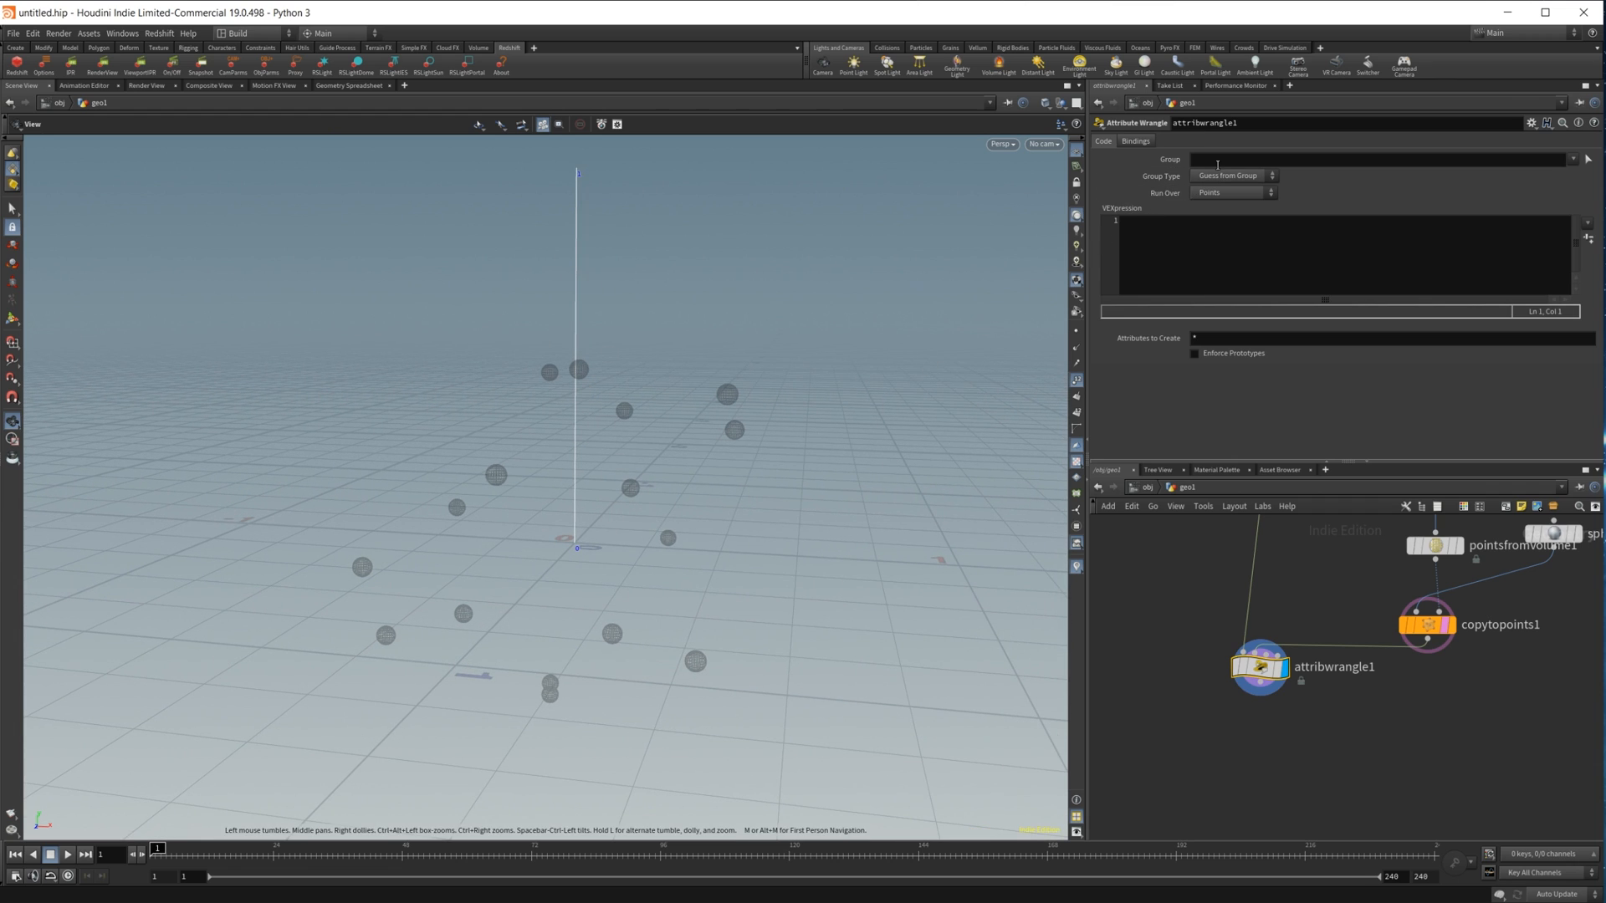
{"action": "left_click", "coordinate": [1373, 159]}
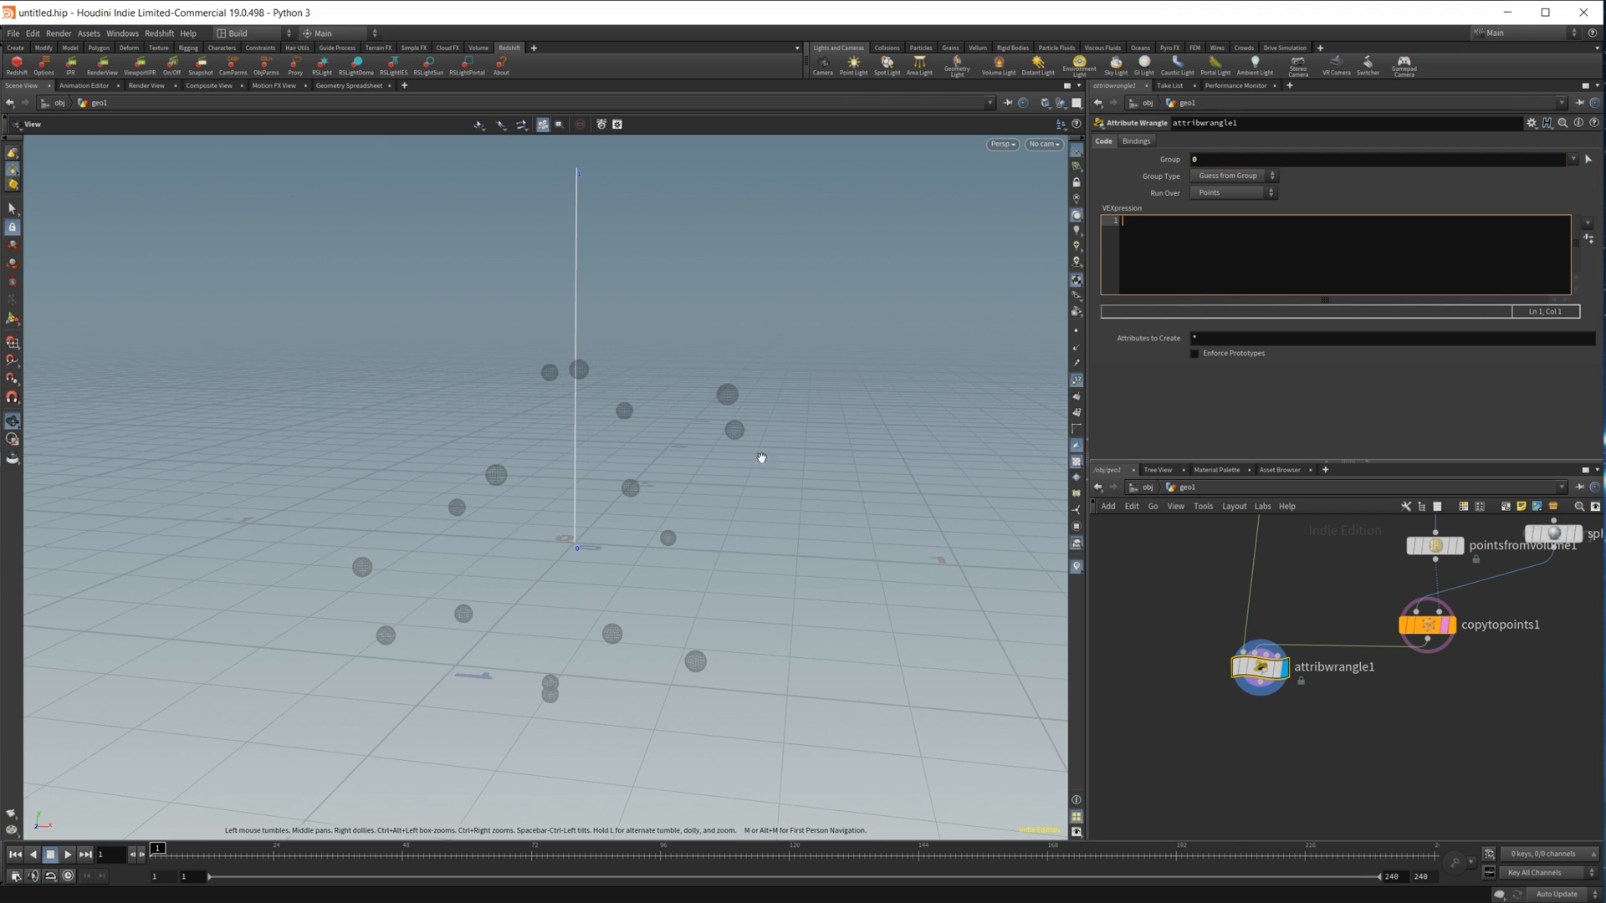
{"action": "mouse_move", "coordinate": [617, 540]}
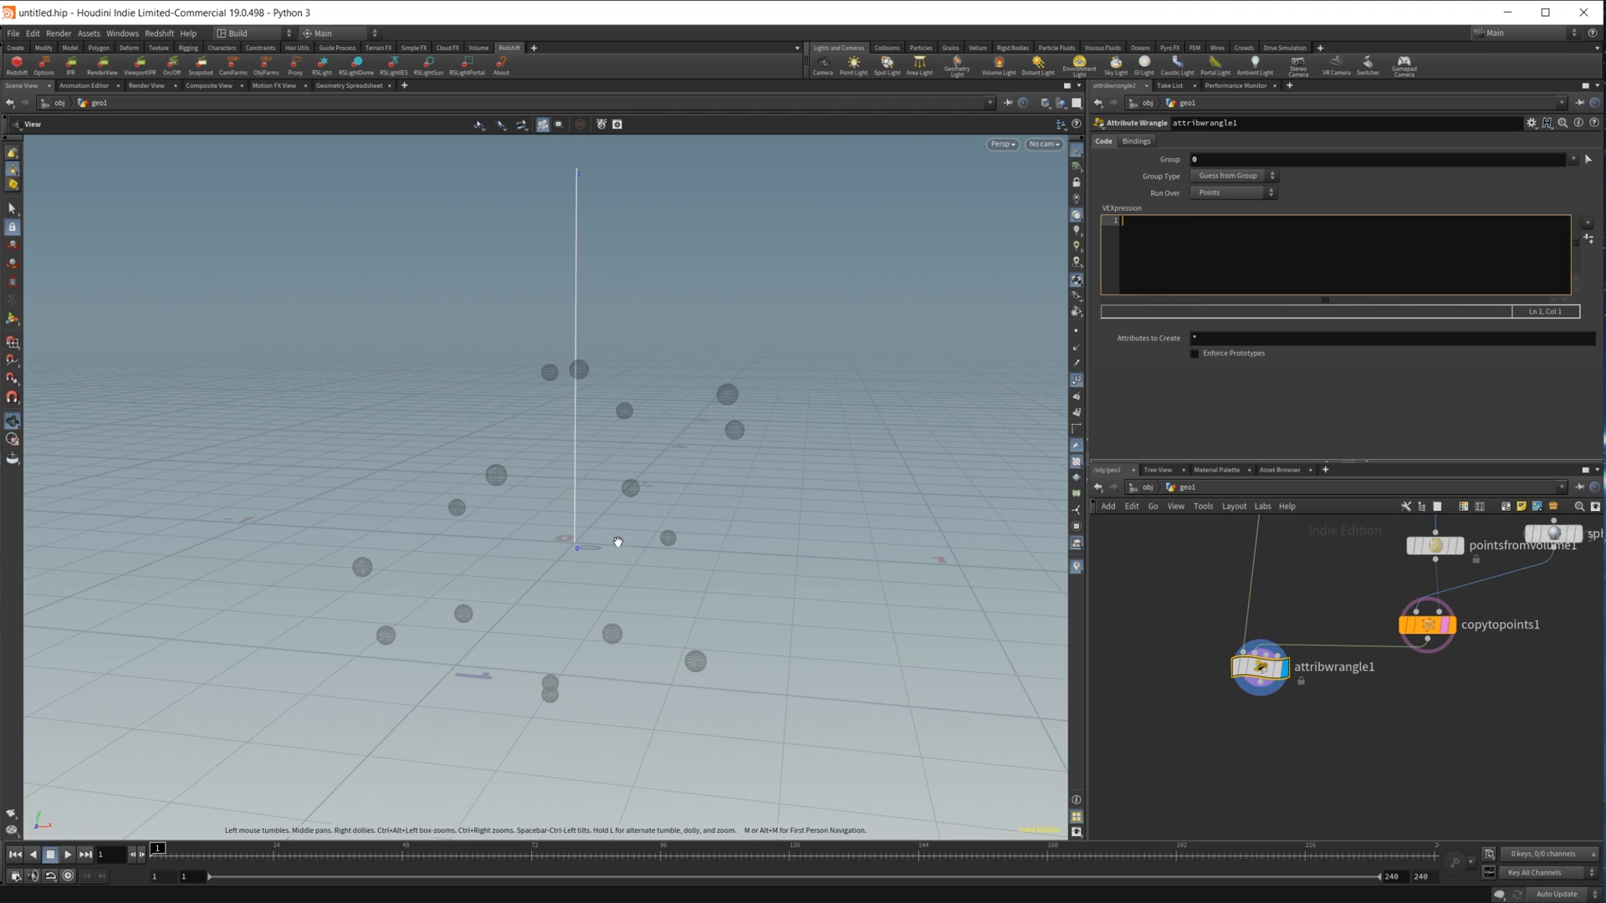
{"action": "mouse_move", "coordinate": [576, 476]}
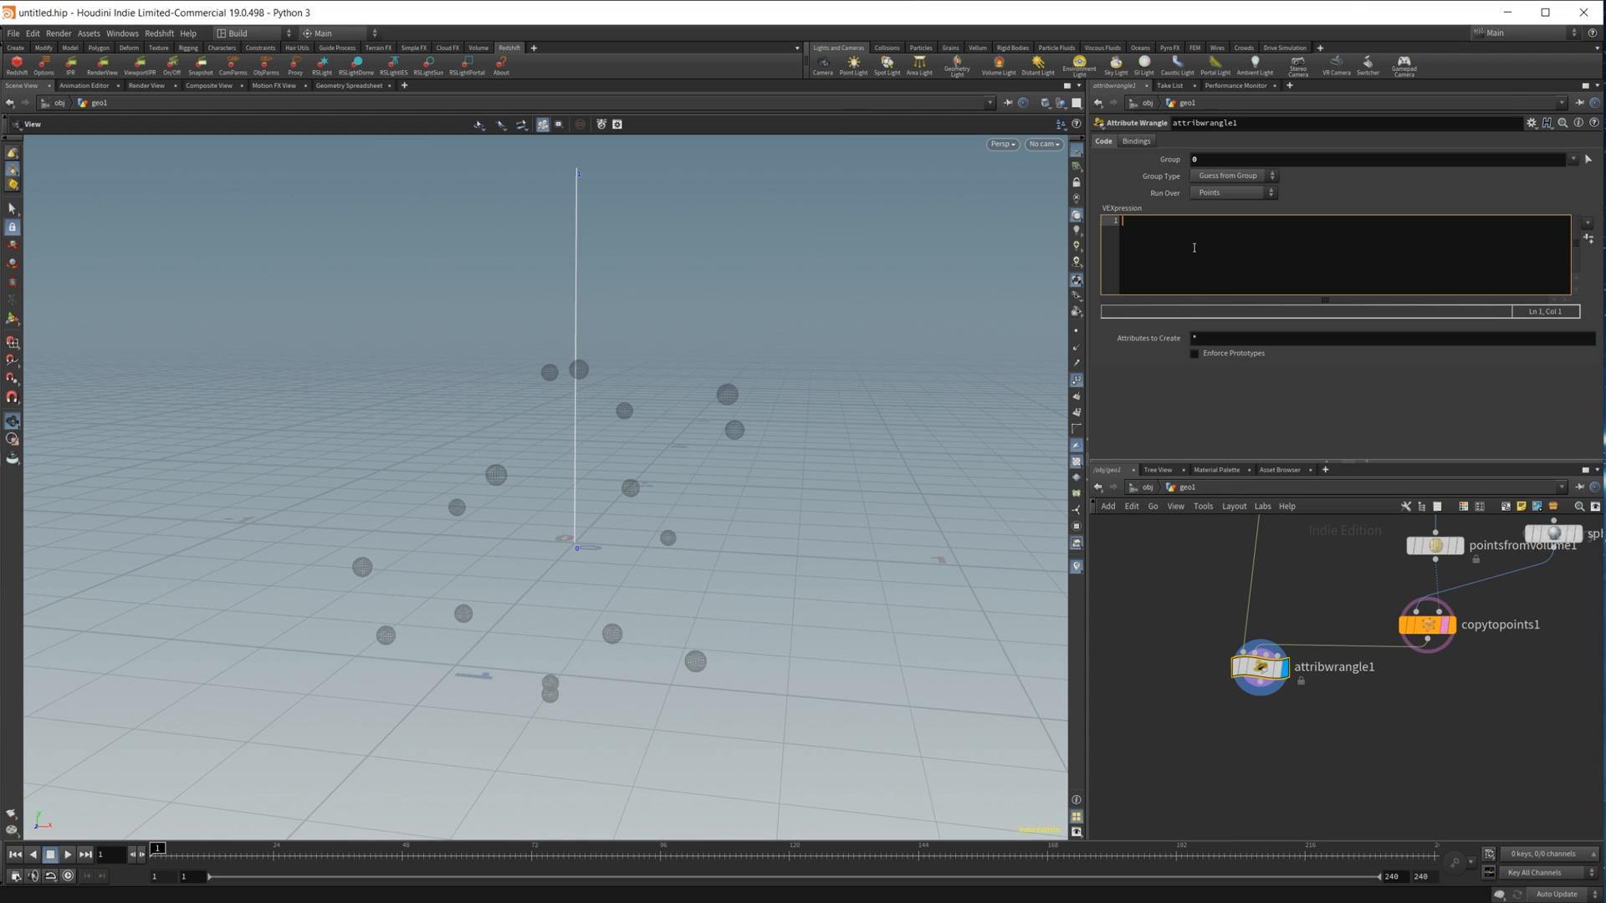
Type '@P = minpos' into attribwrangle1's VEXpression field
{"action": "type", "text": "@P"}
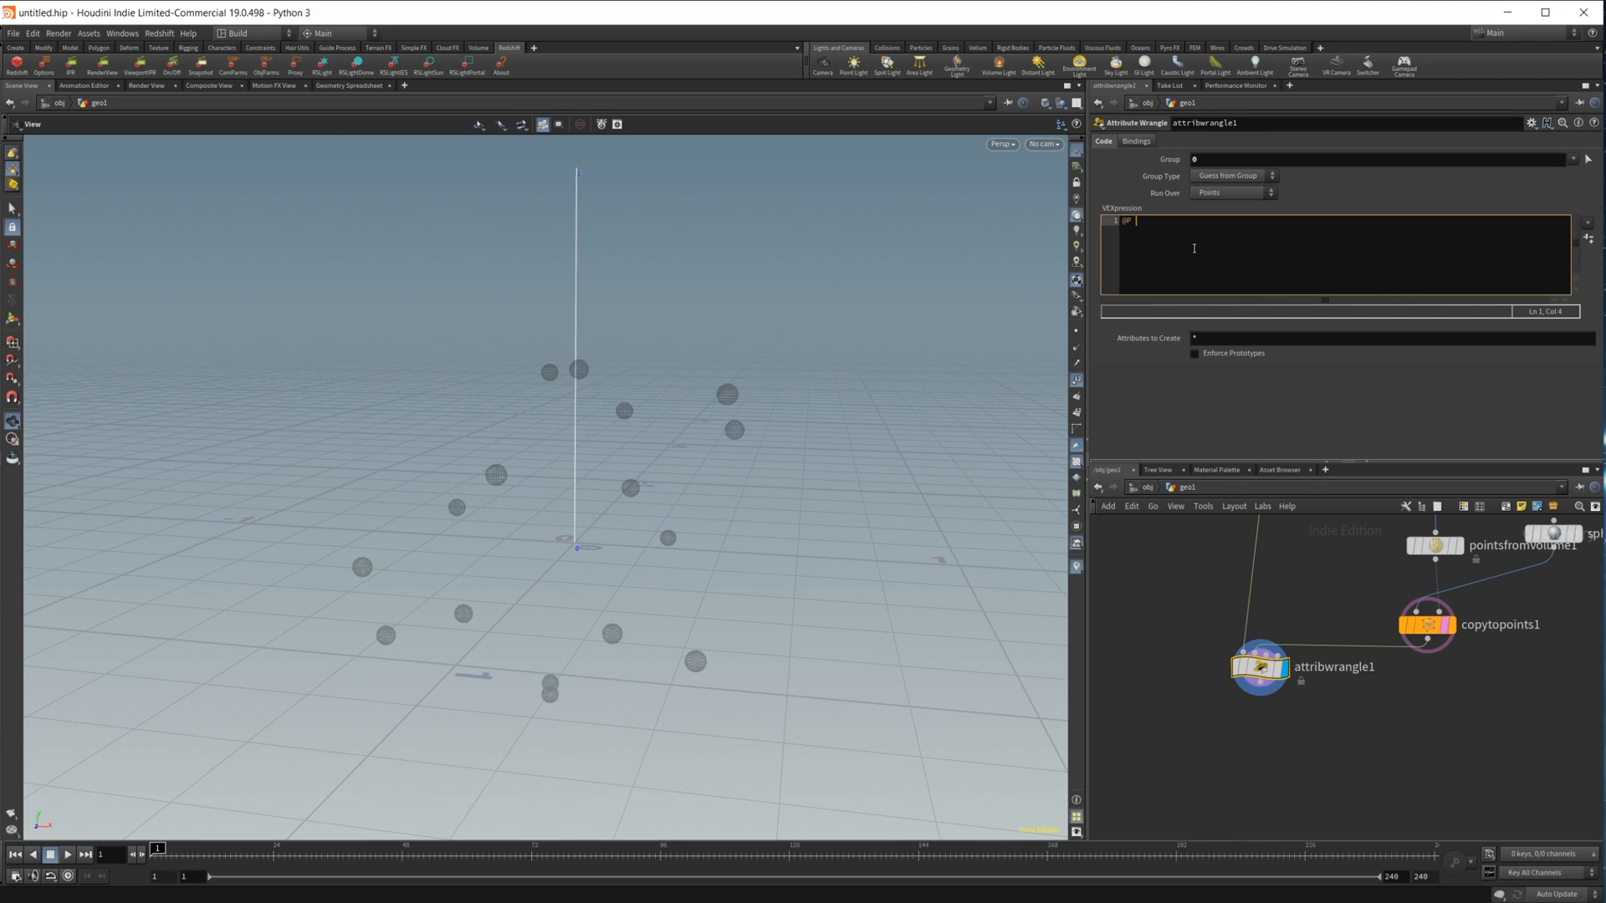
{"action": "type", "text": "= m"}
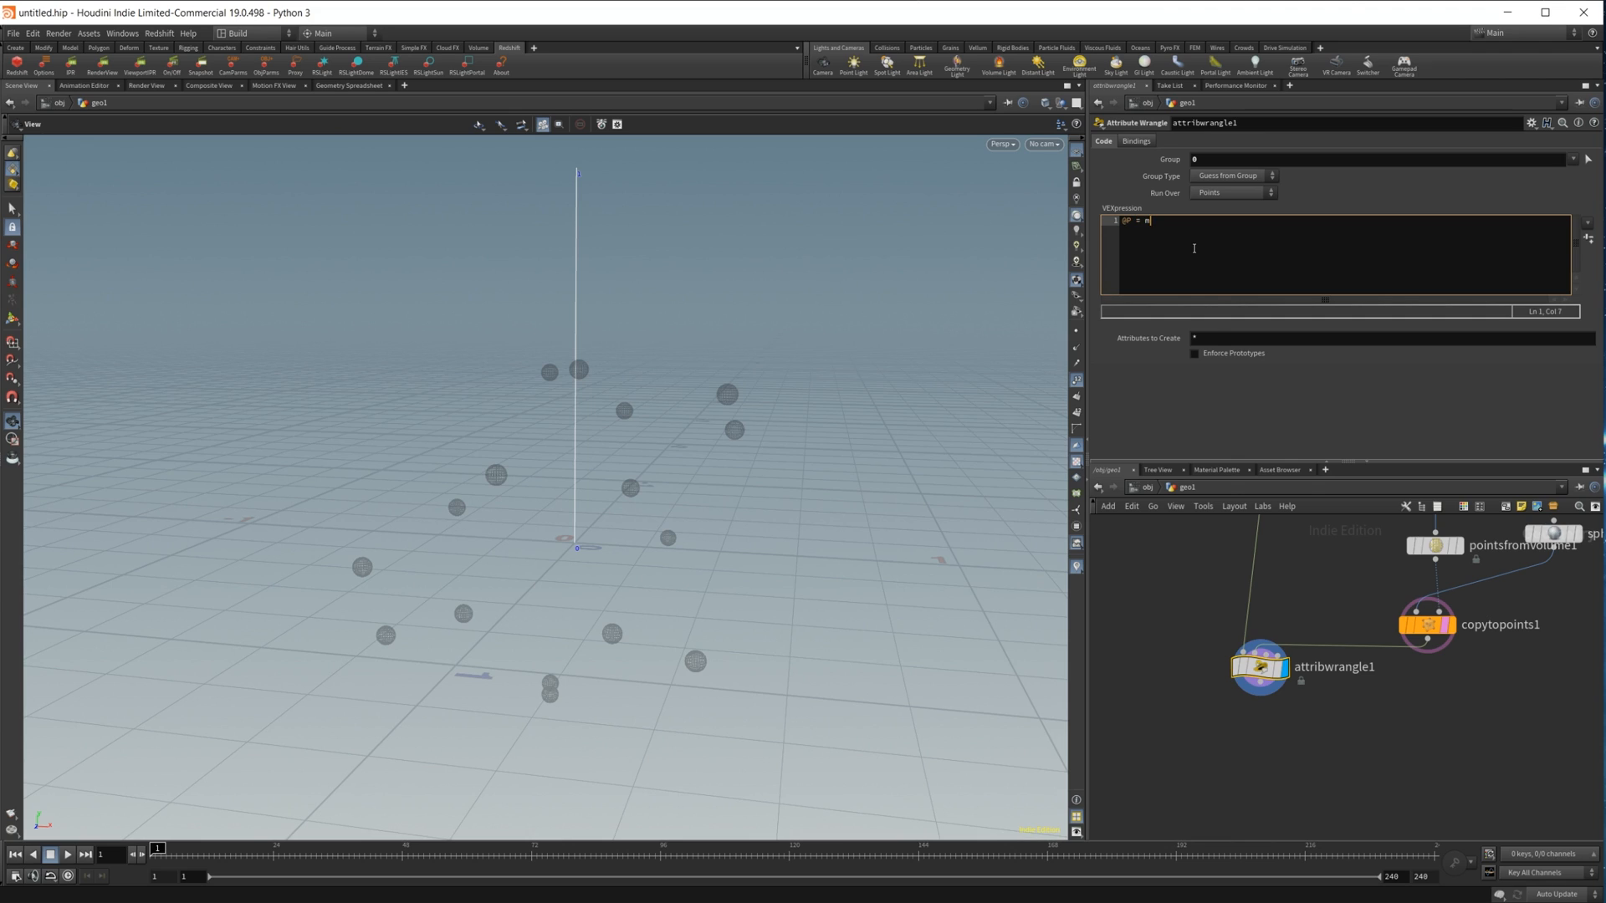
{"action": "type", "text": "inpos"}
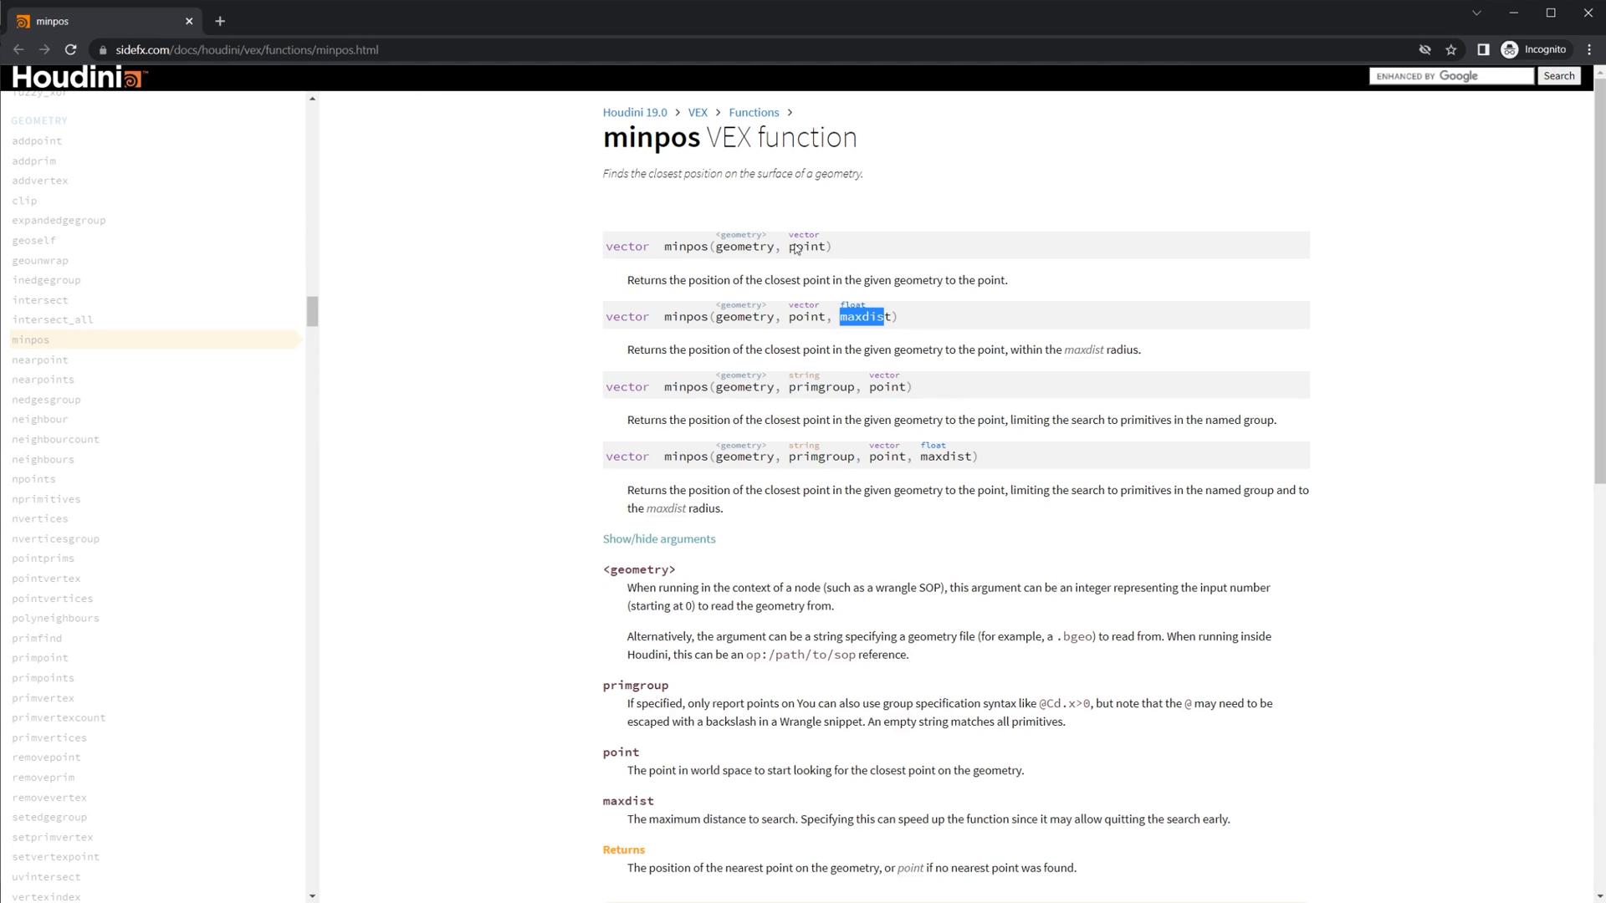
{"action": "mouse_move", "coordinate": [675, 227]}
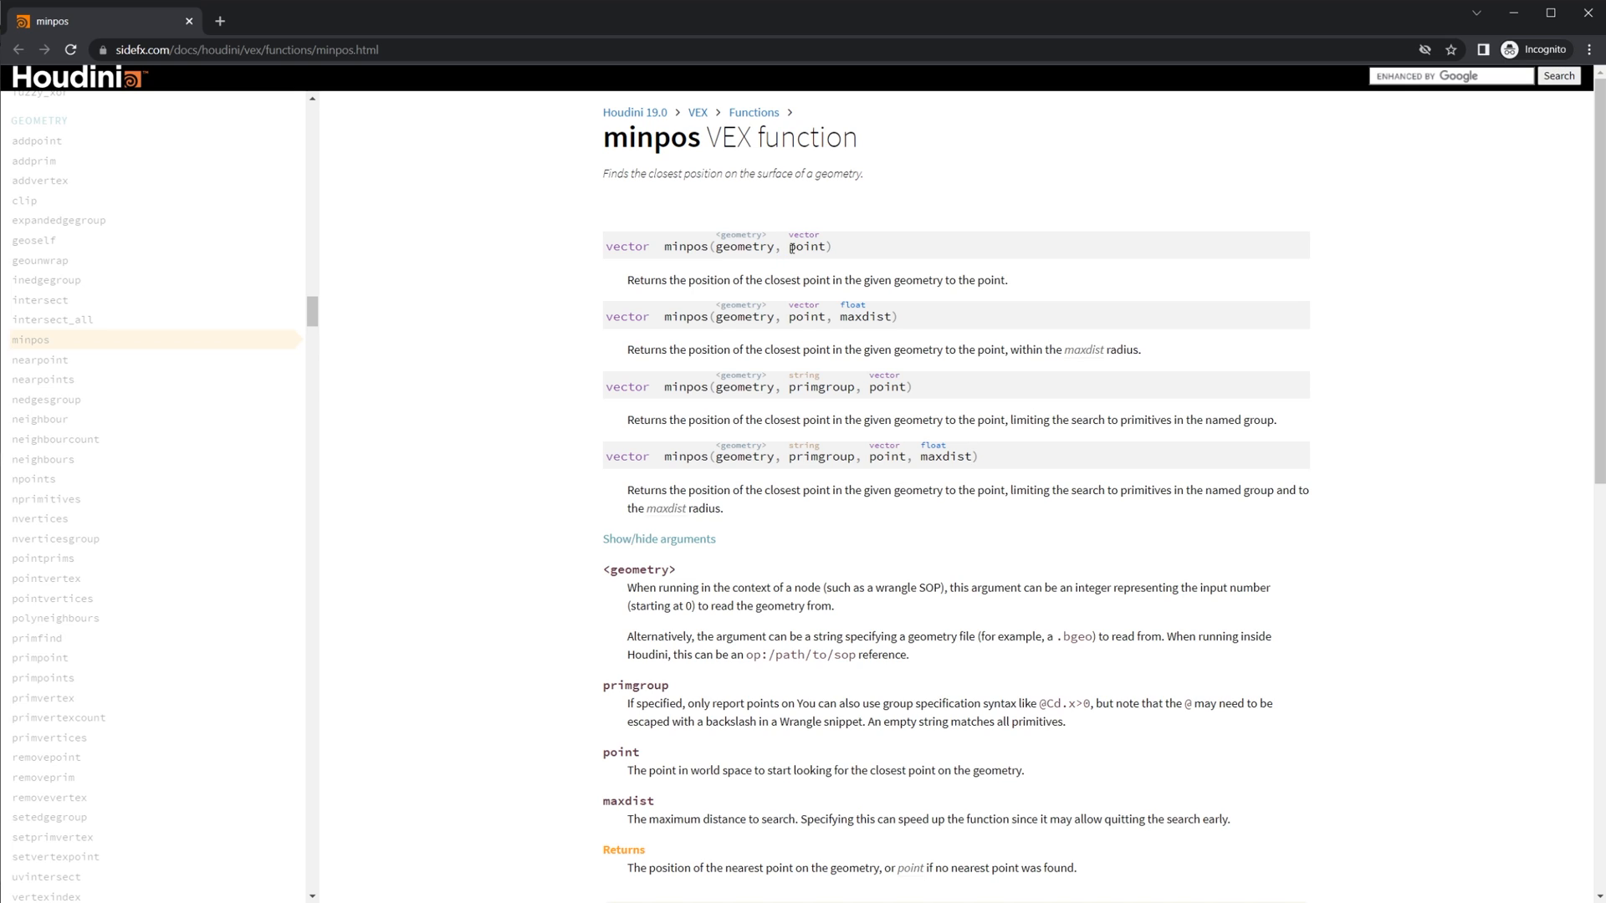
Read the SideFX minpos documentation, focusing on the maxdist overload
{"action": "double_click", "coordinate": [807, 247]}
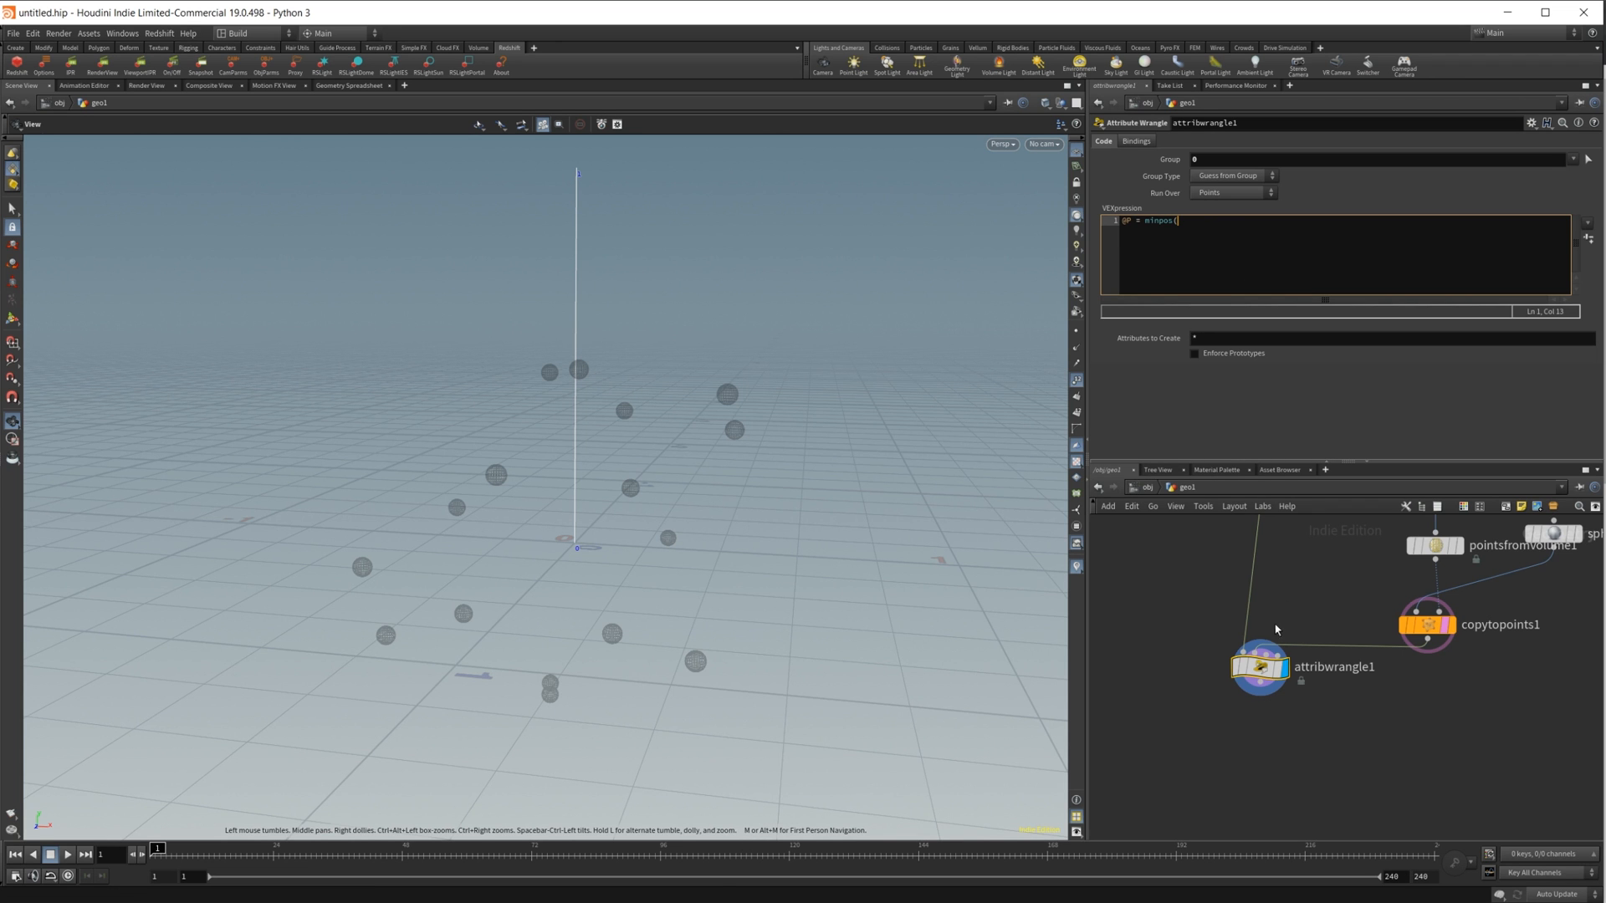
{"action": "mouse_move", "coordinate": [1260, 657]}
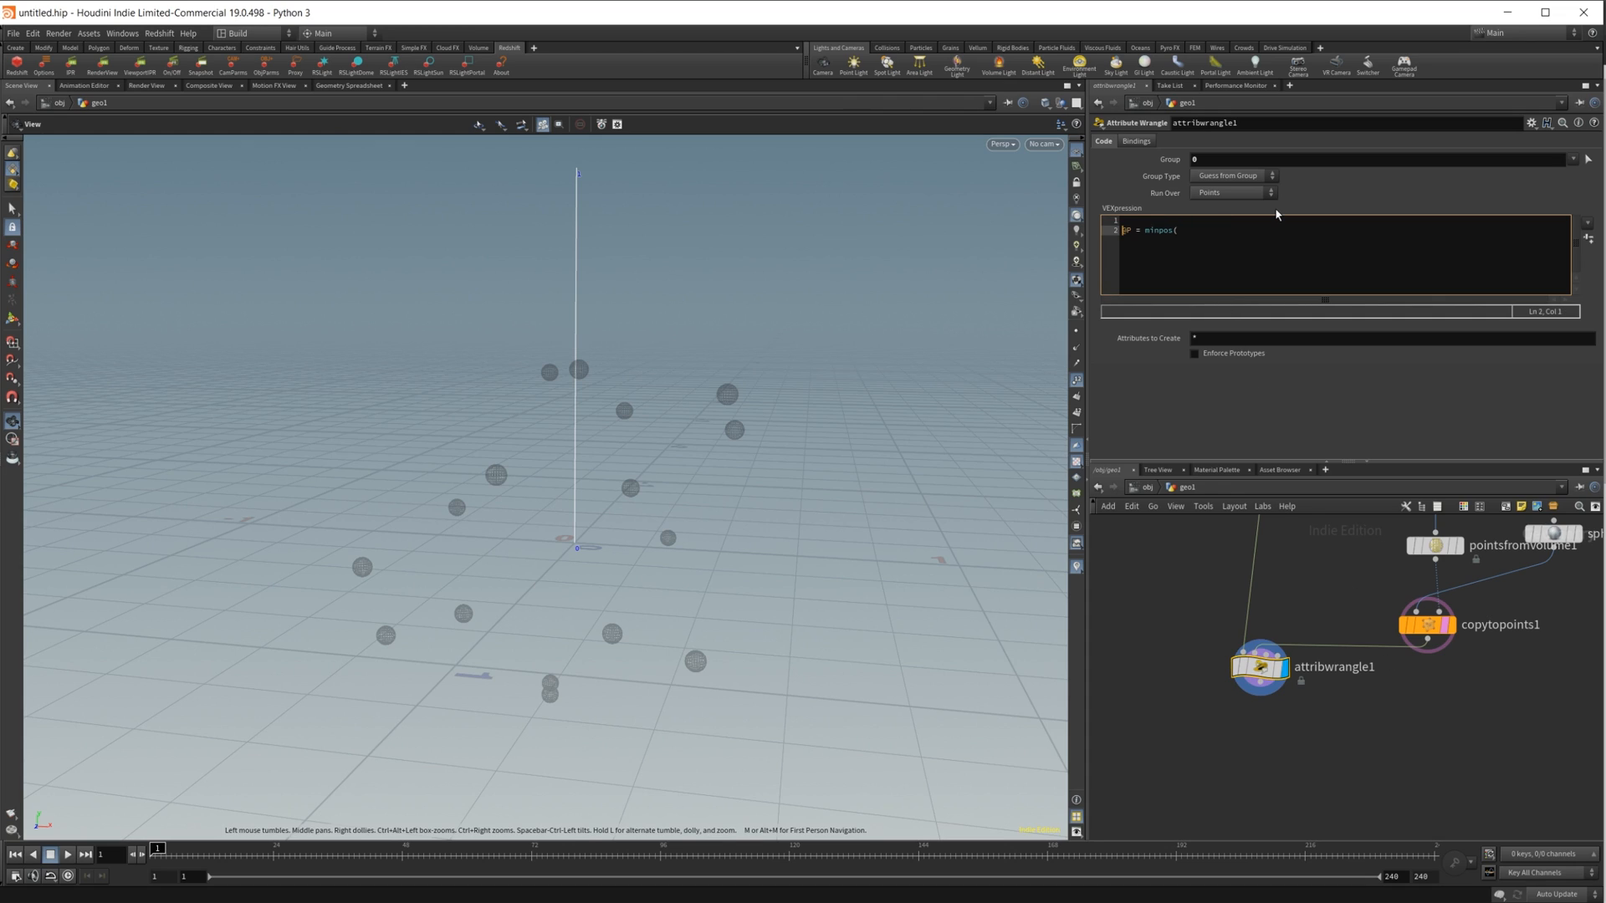
Add a first VEX line declaring float maxDist from a chf('MaxDist') channel
{"action": "left_click", "coordinate": [1127, 220]}
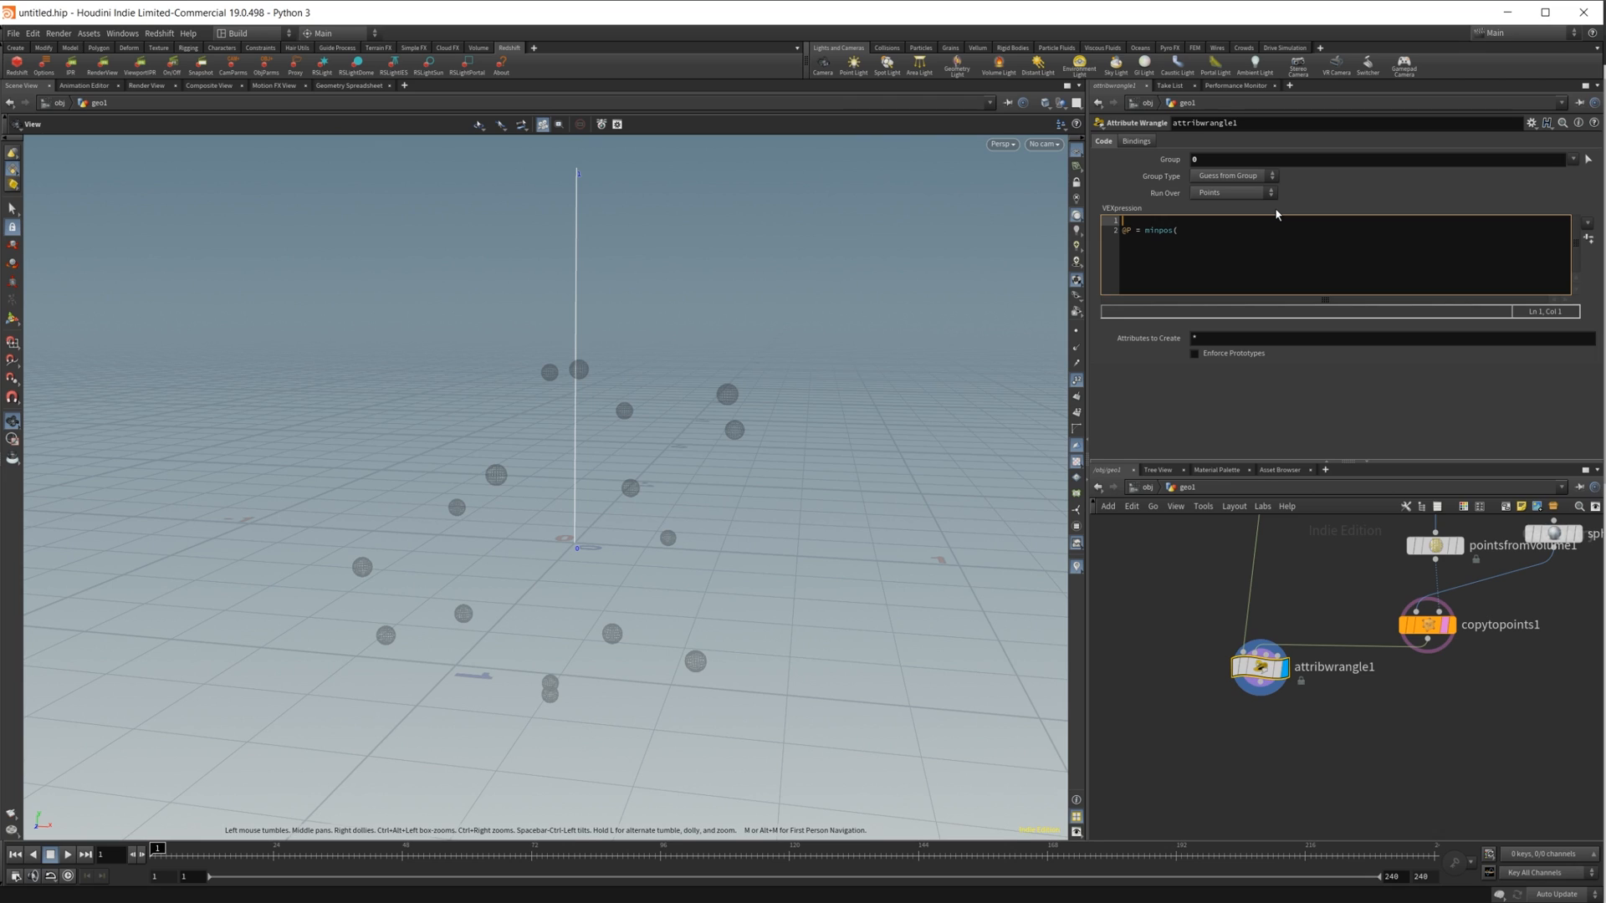
{"action": "type", "text": "fo"}
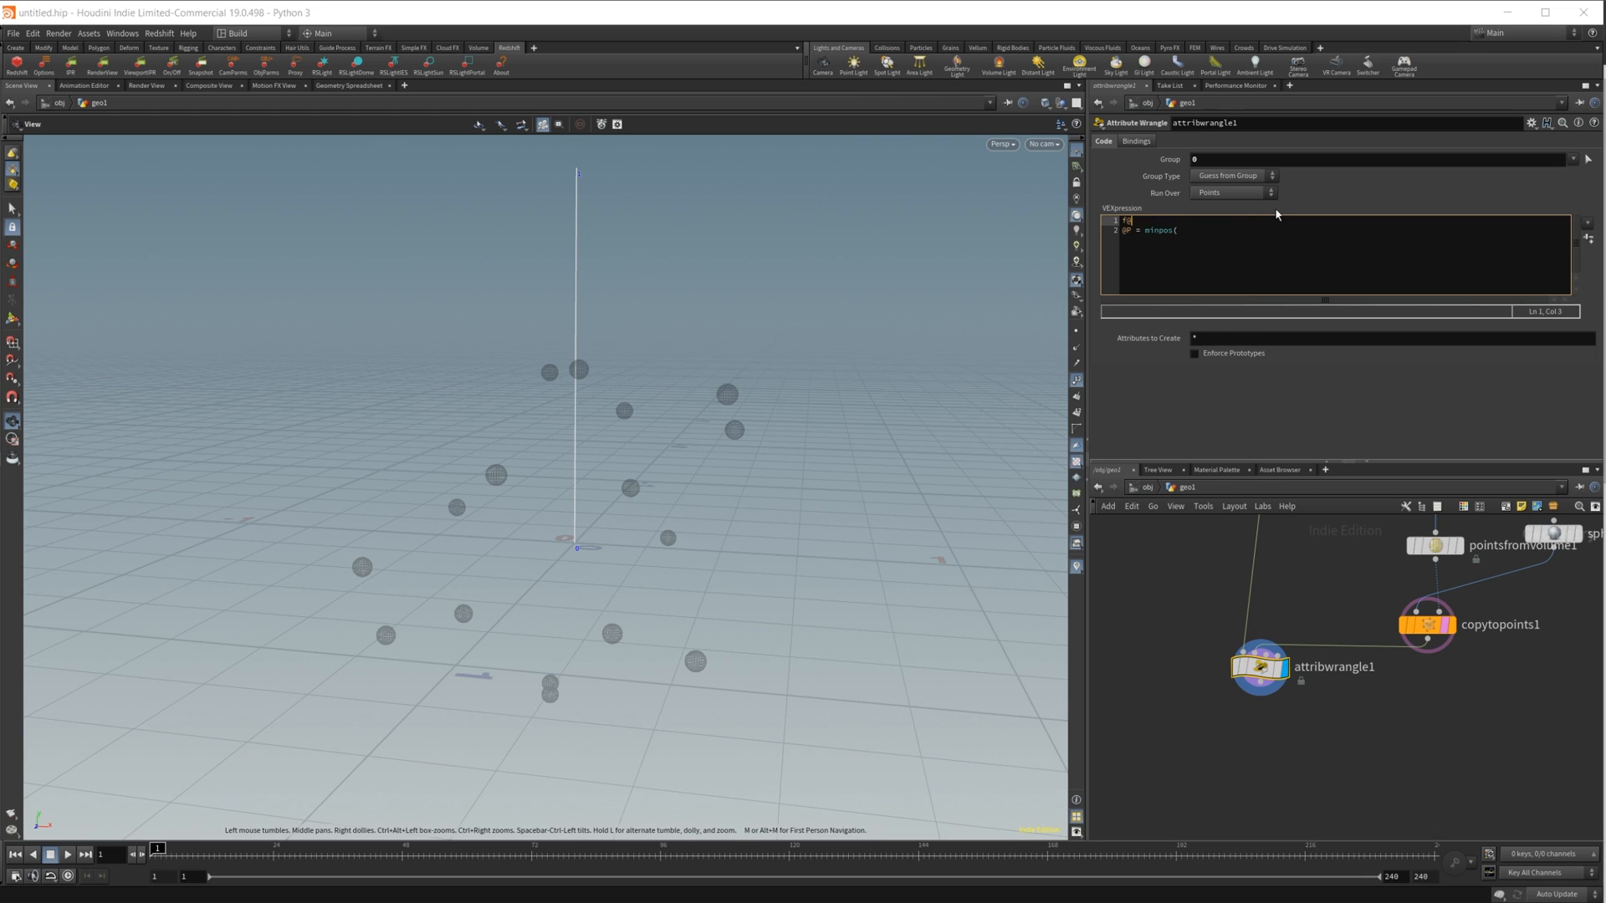
{"action": "type", "text": "maxDist"}
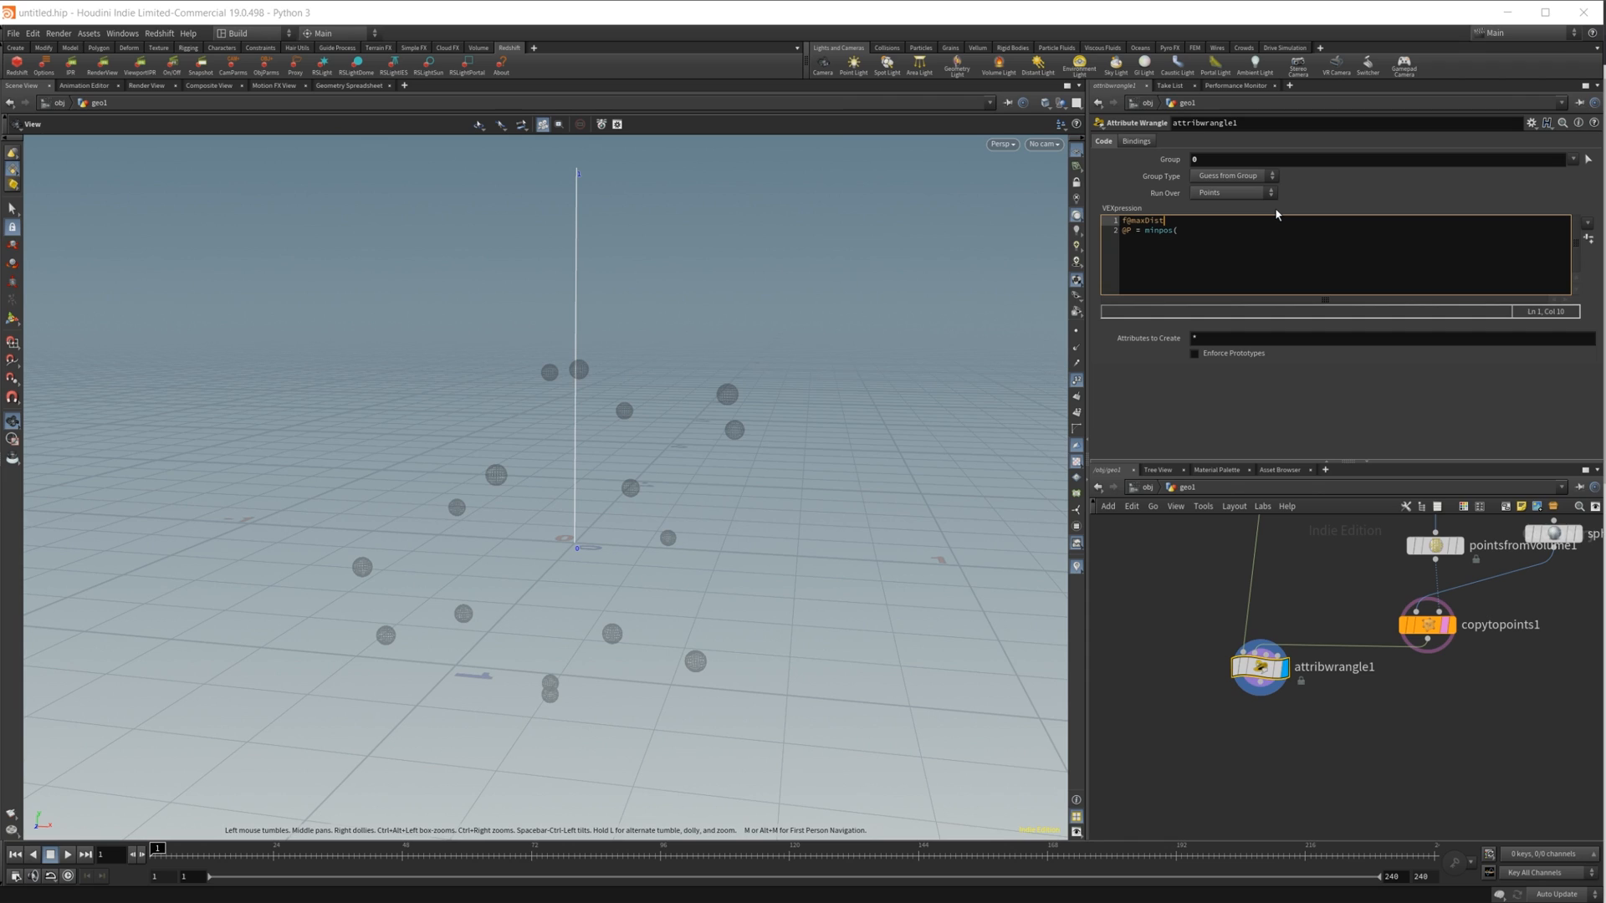
{"action": "type", "text": "="}
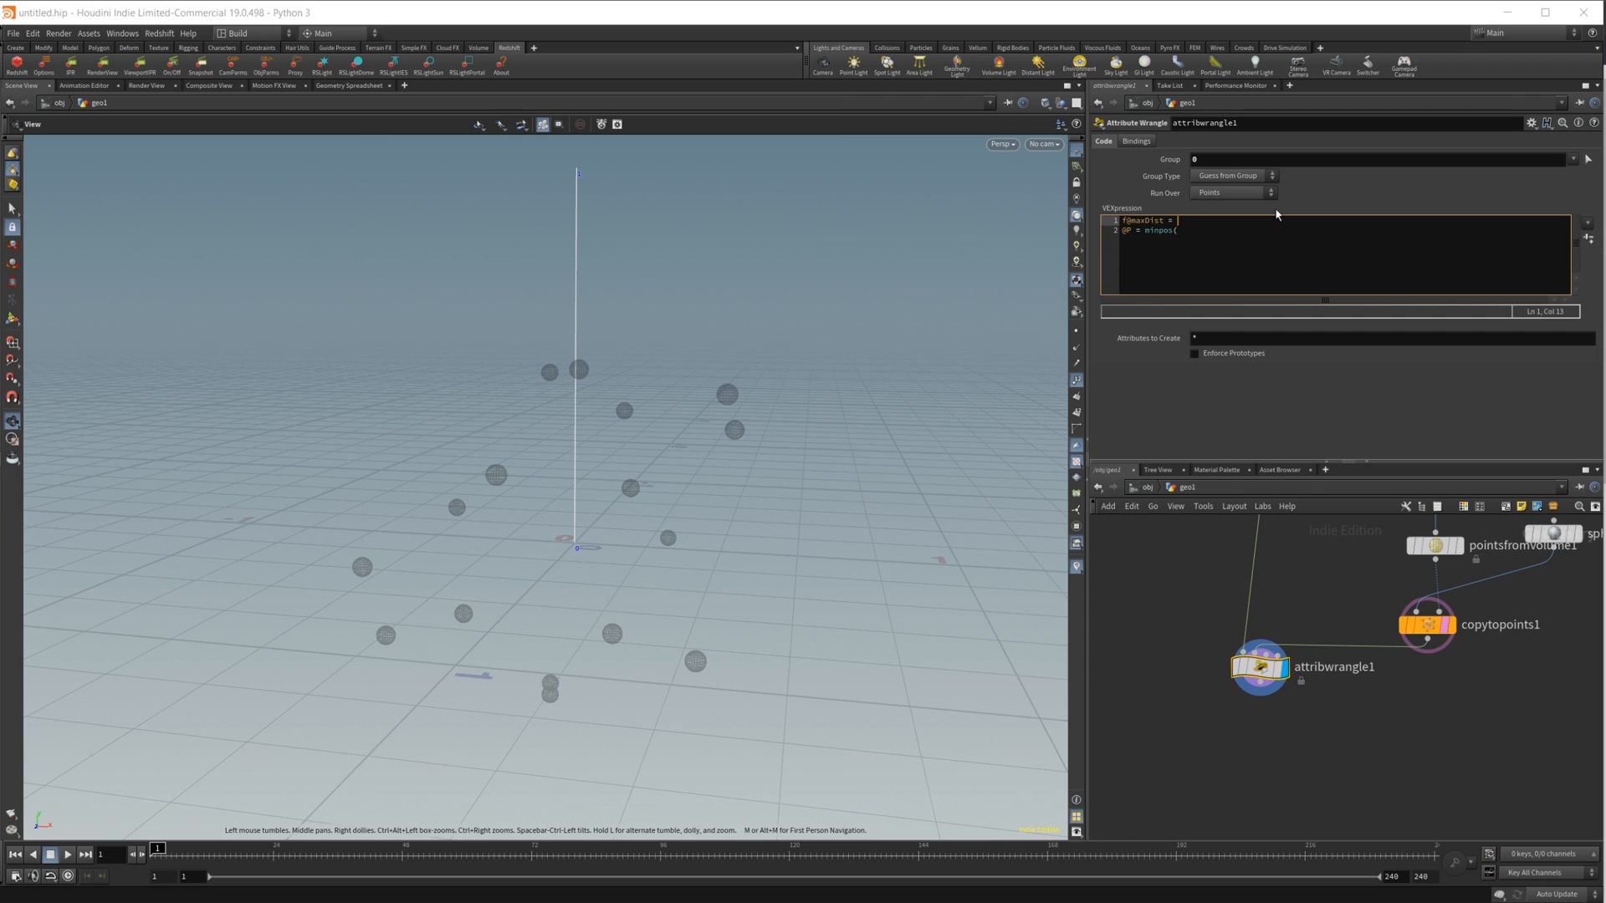
{"action": "type", "text": "chf('"}
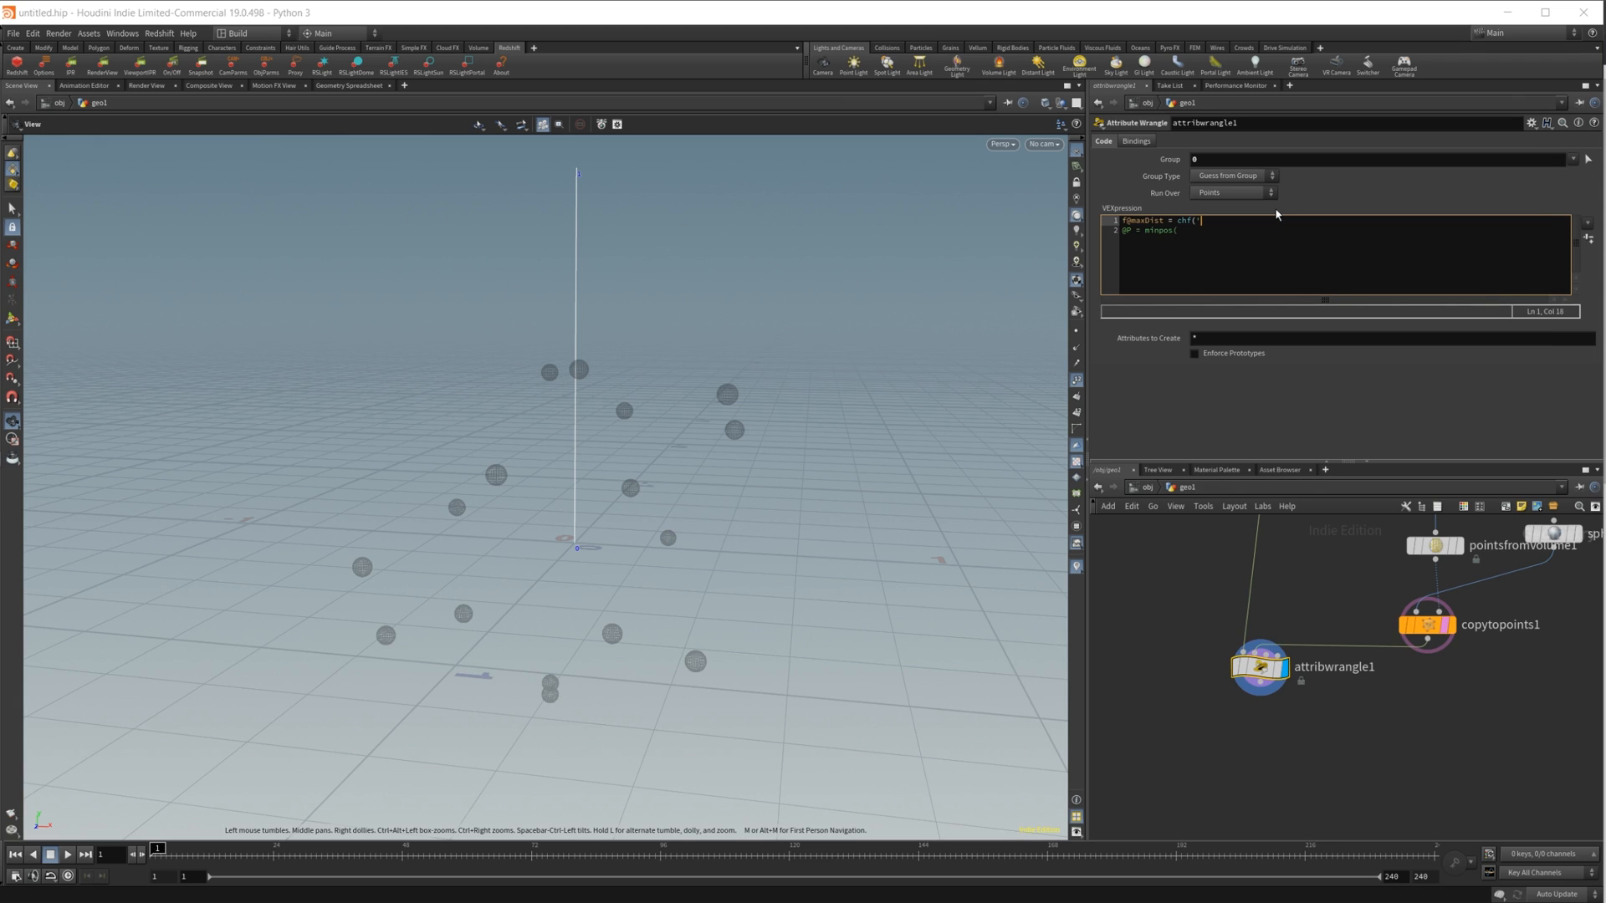
{"action": "type", "text": "MaxS"}
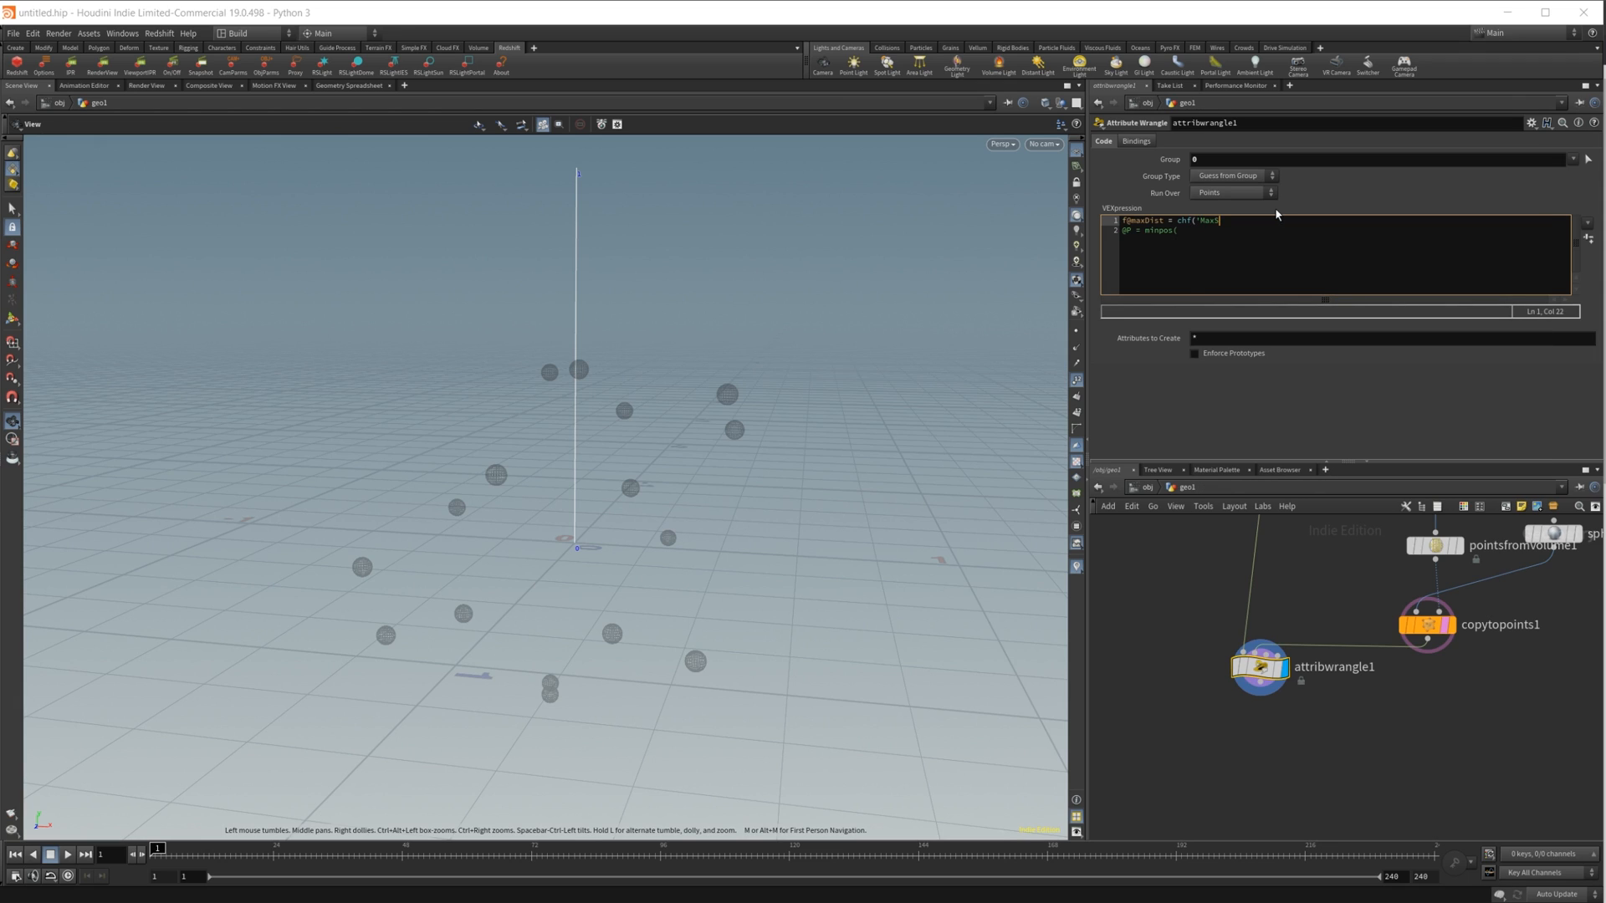
{"action": "type", "text": "Dist')"}
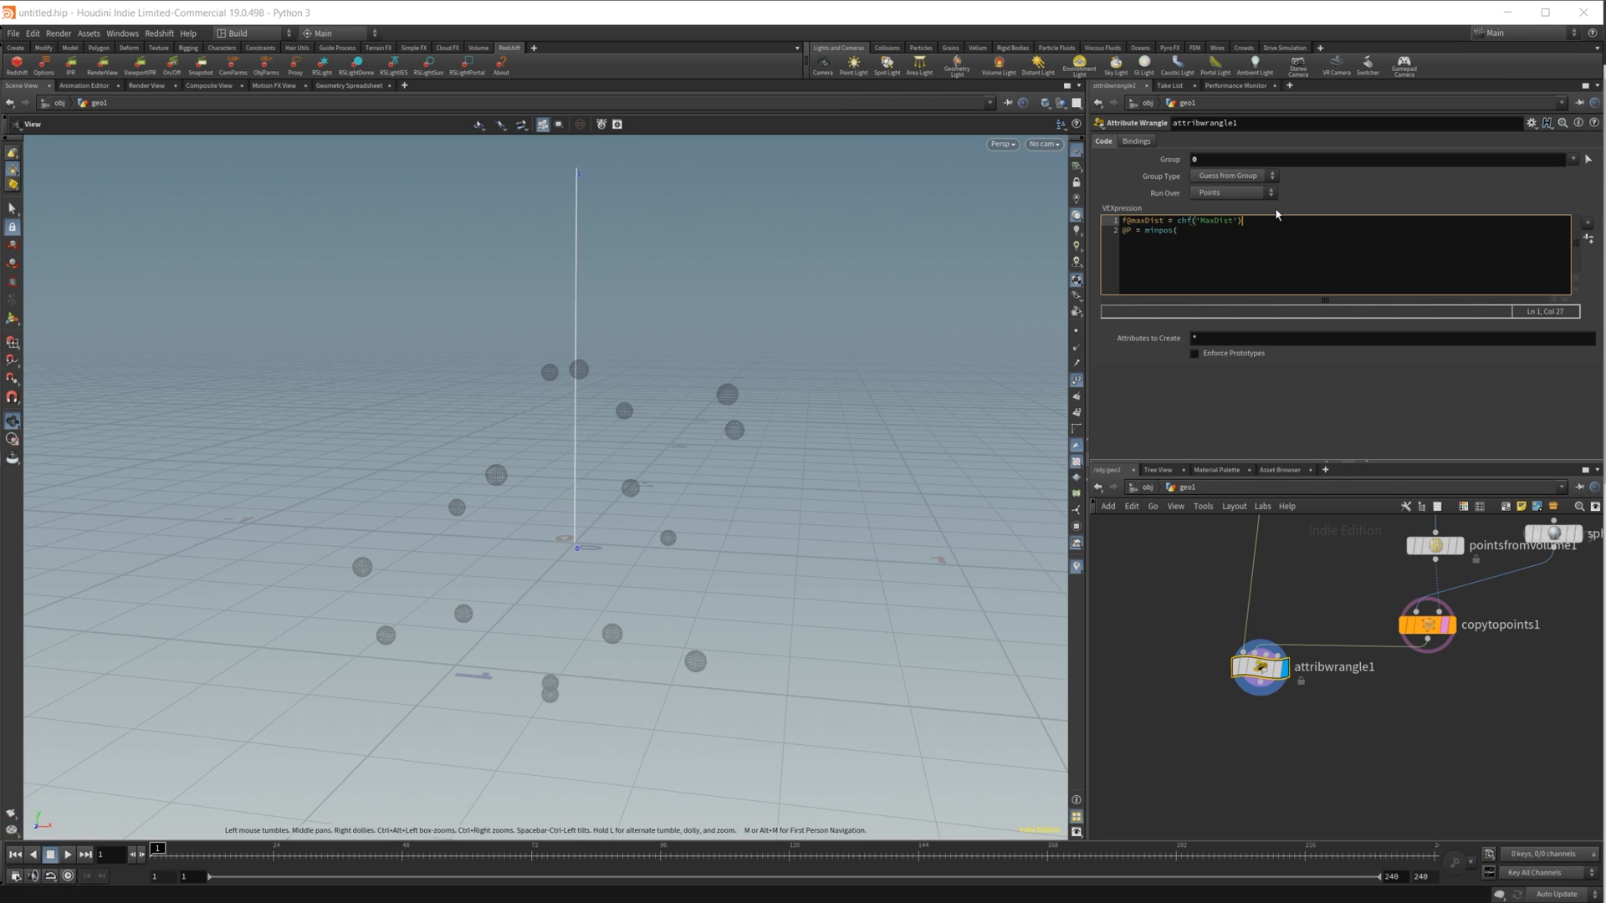
{"action": "type", "text": ";"}
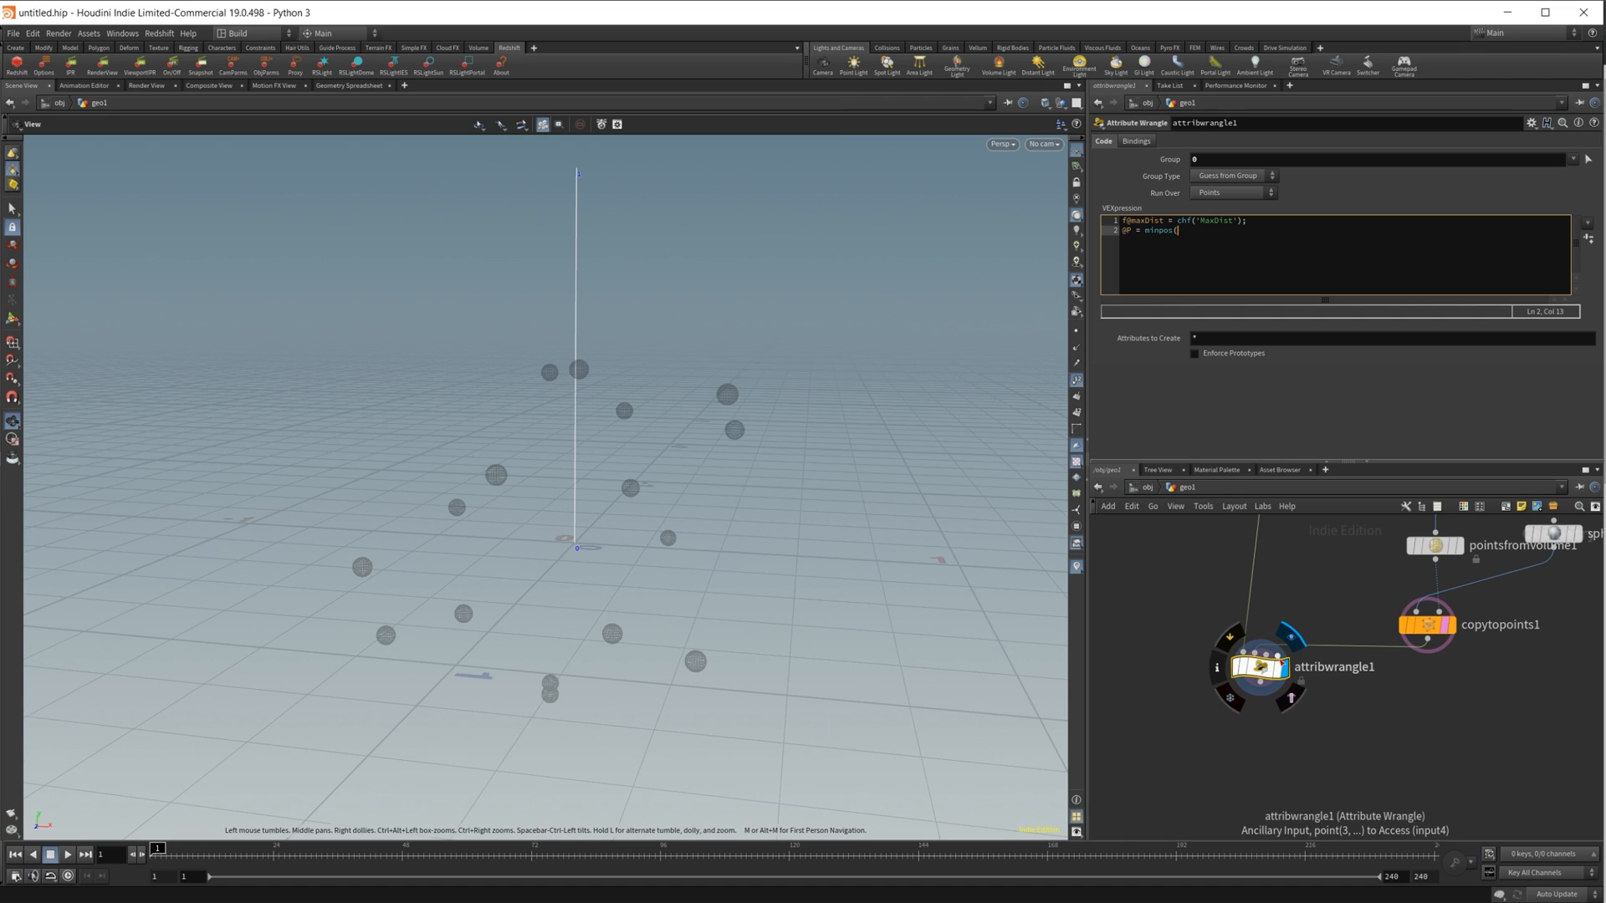
{"action": "type", "text": "("}
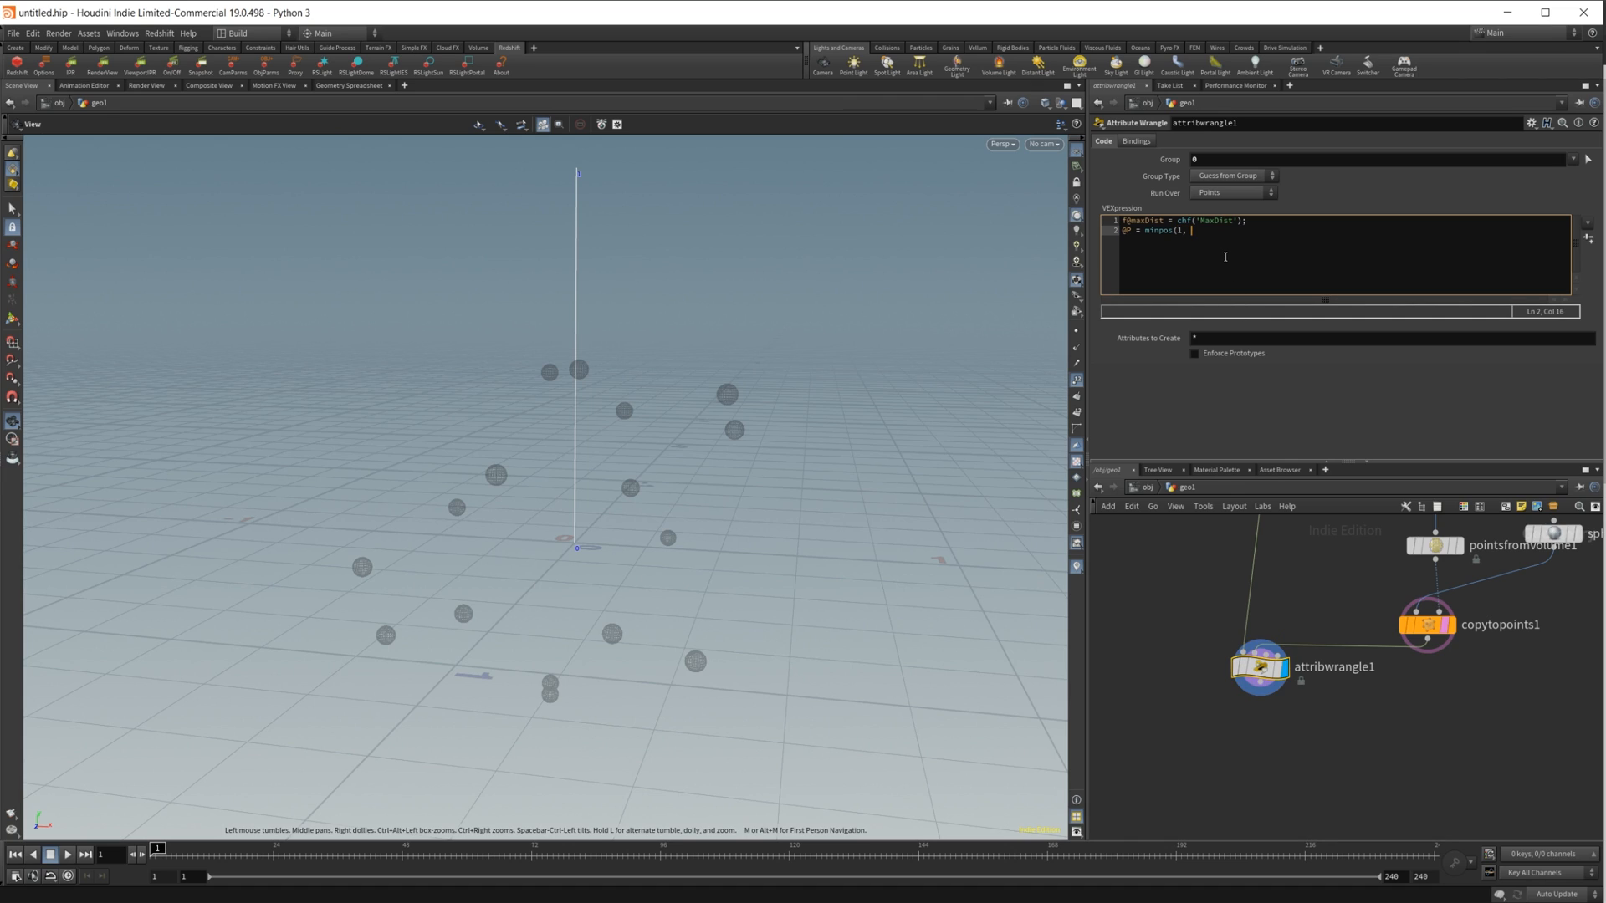
{"action": "type", "text": "@P"}
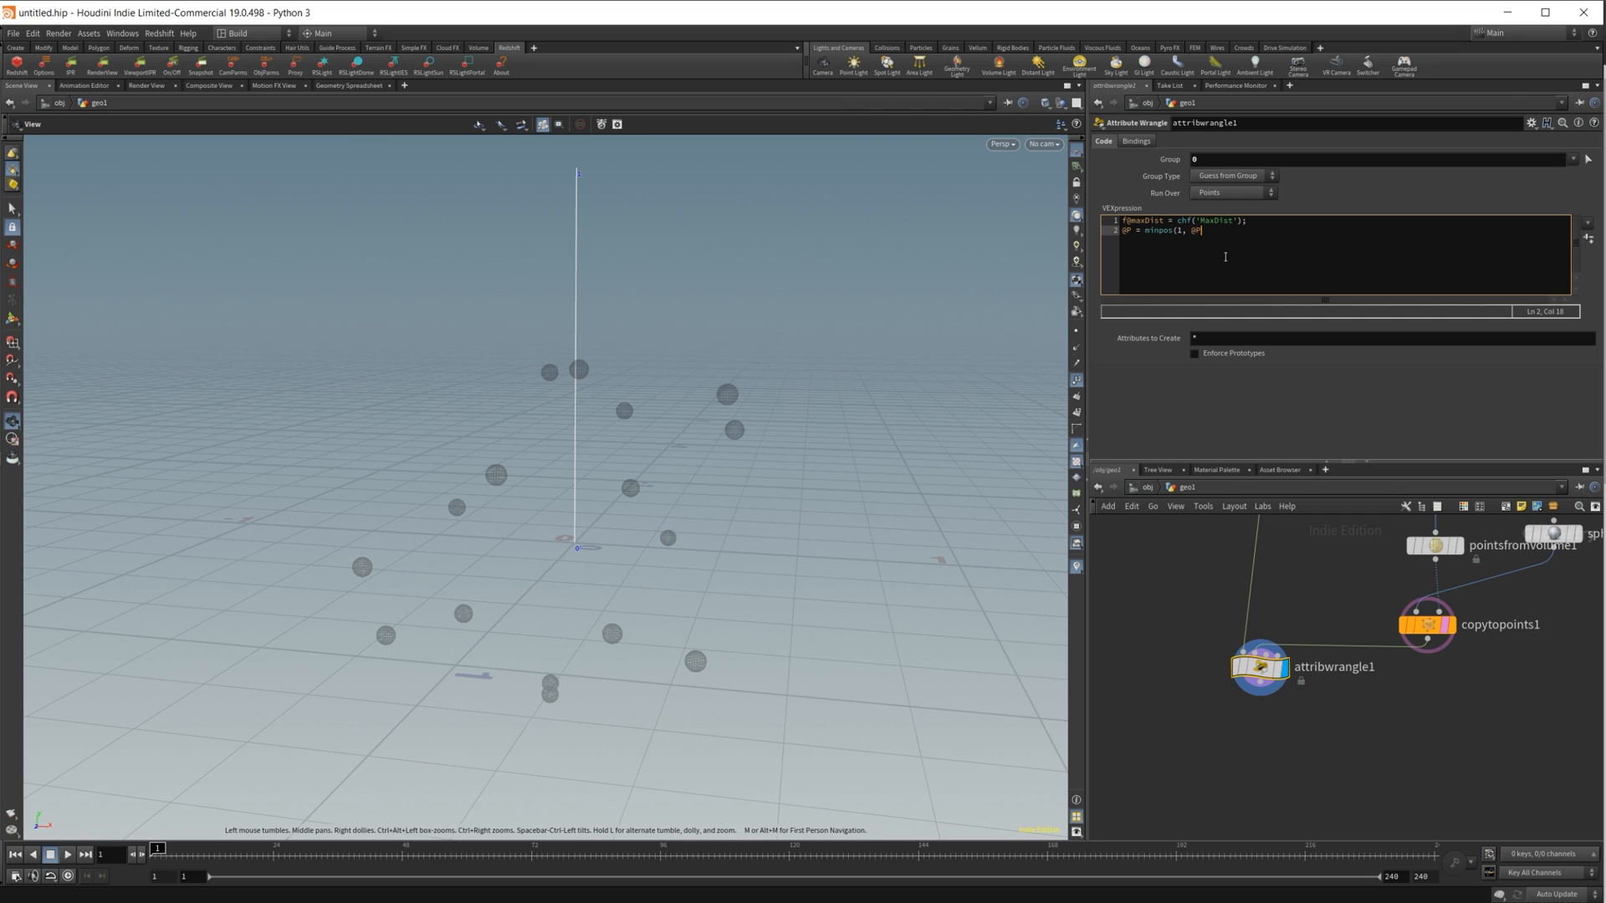
{"action": "type", "text": ","}
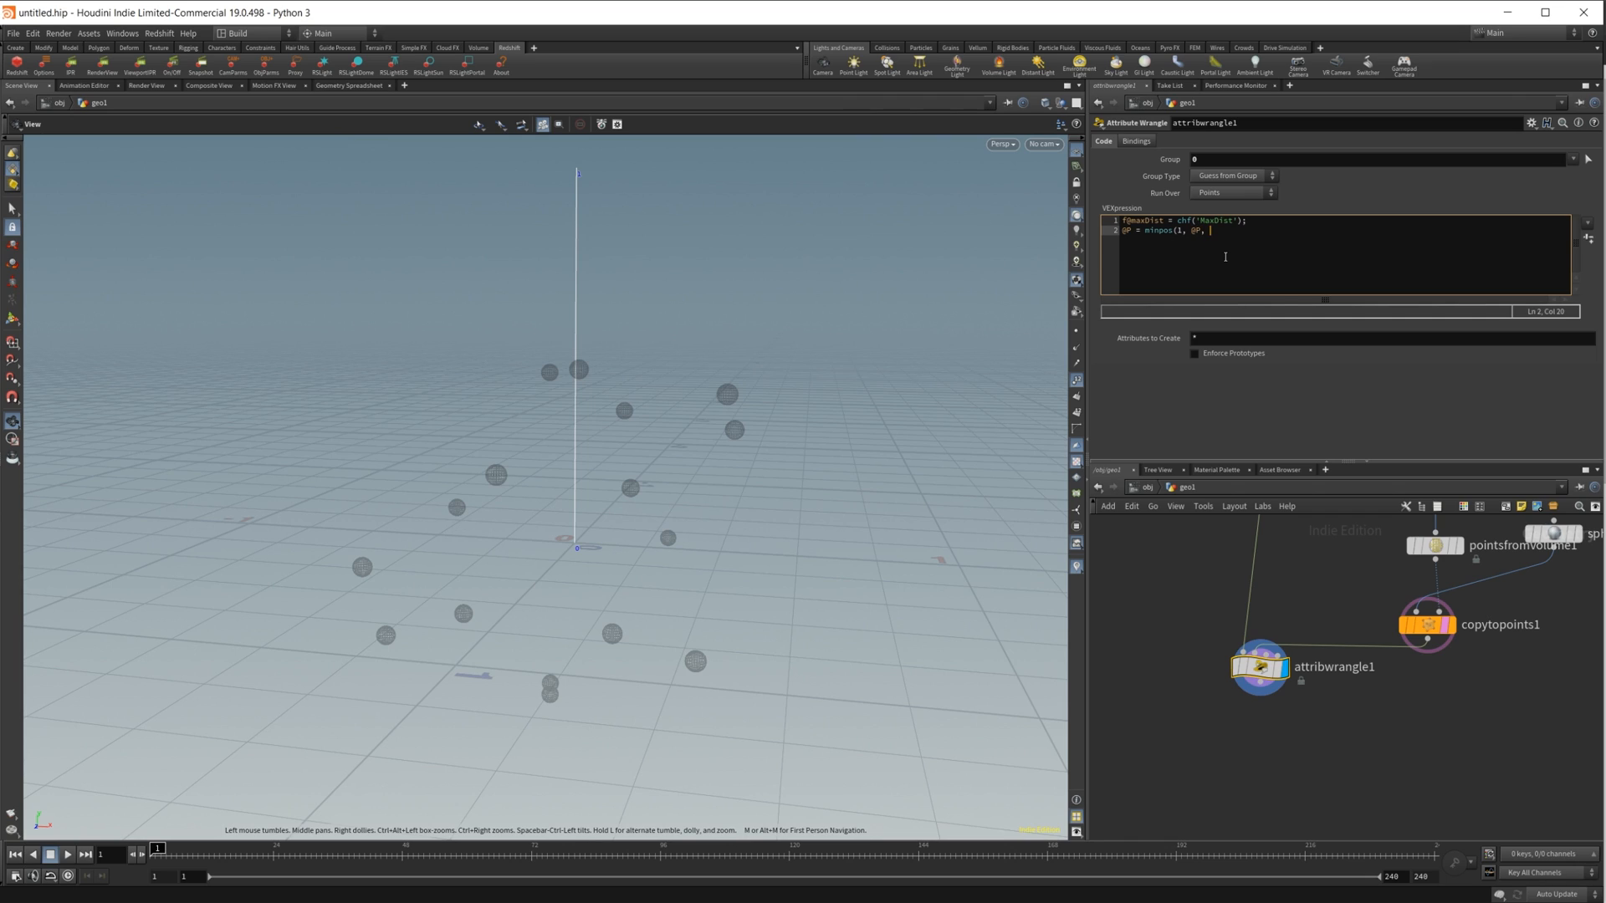
{"action": "type", "text": "0"}
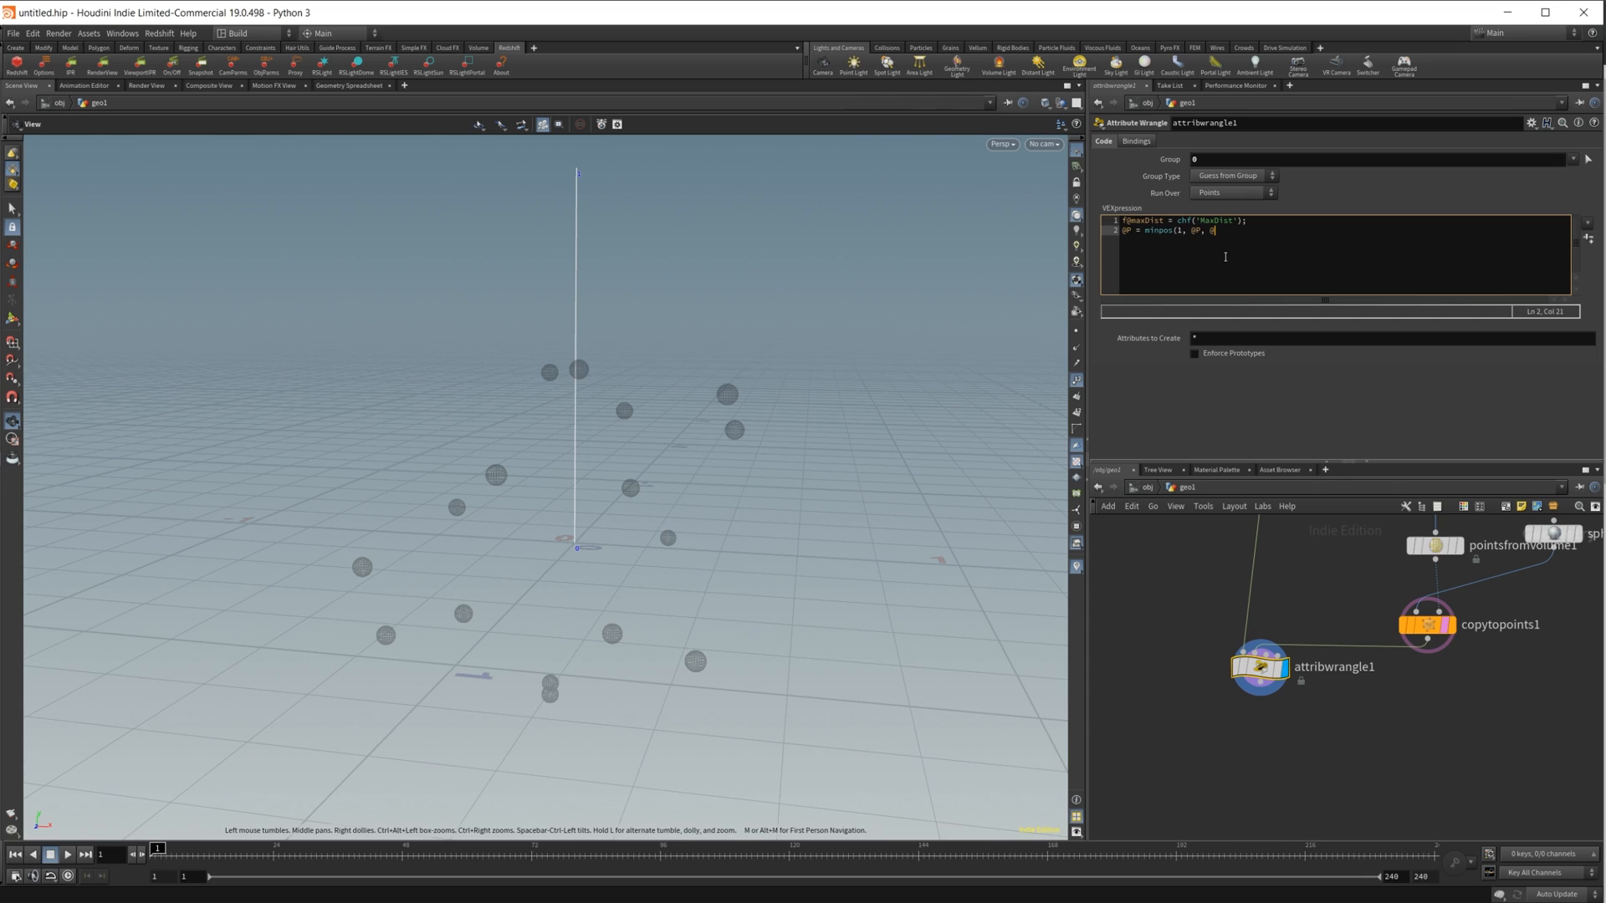
{"action": "type", "text": "max"}
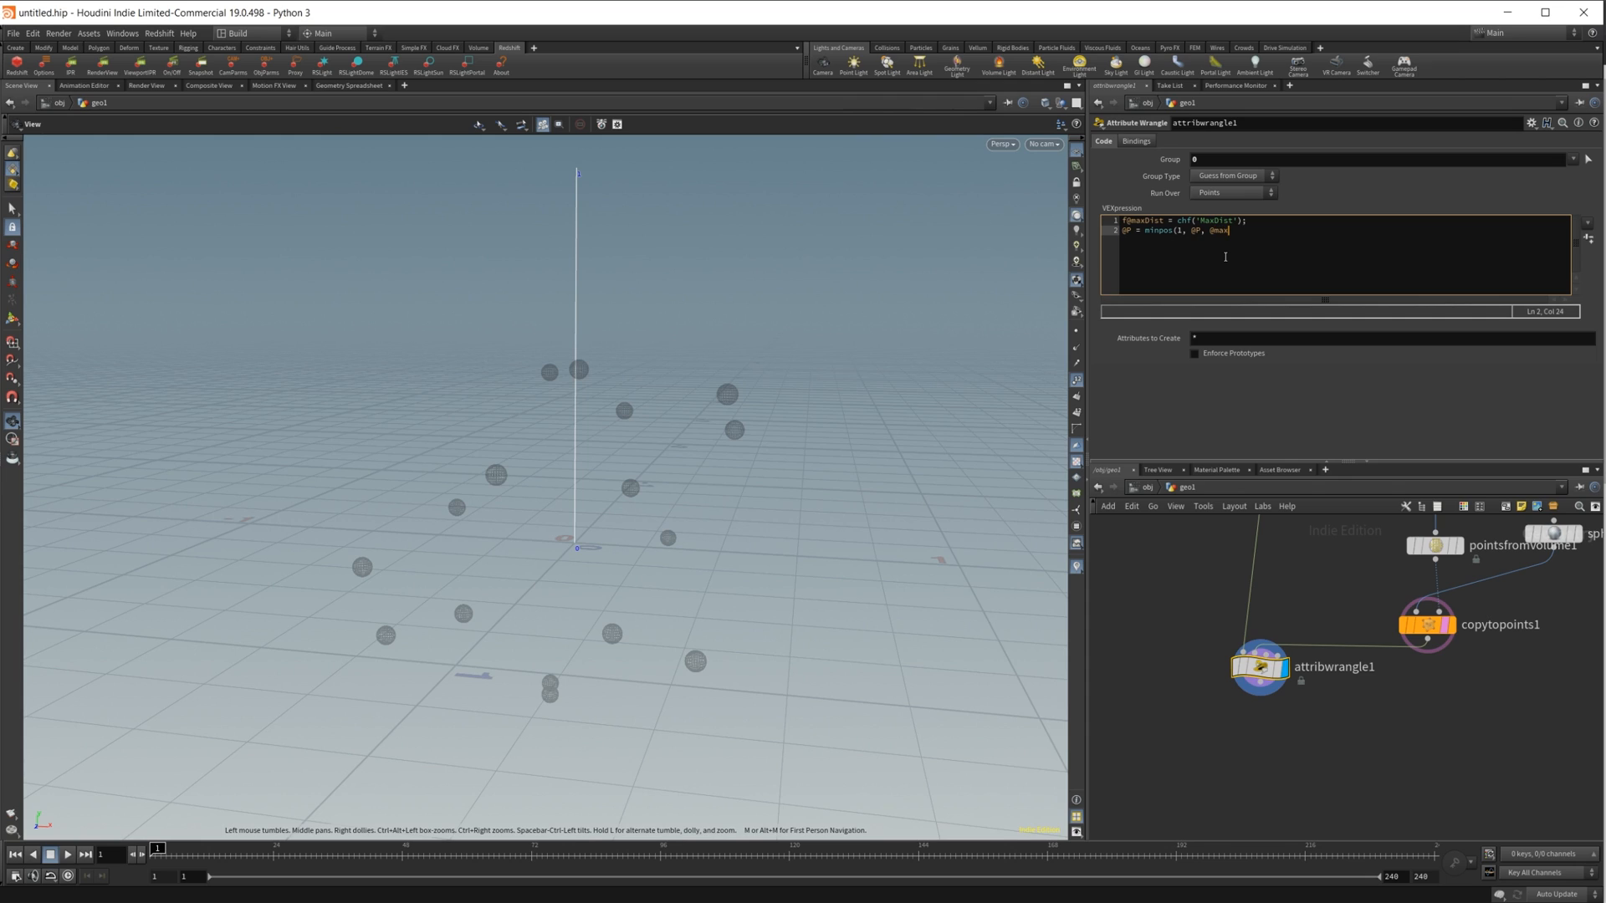
{"action": "type", "text": "Dist"}
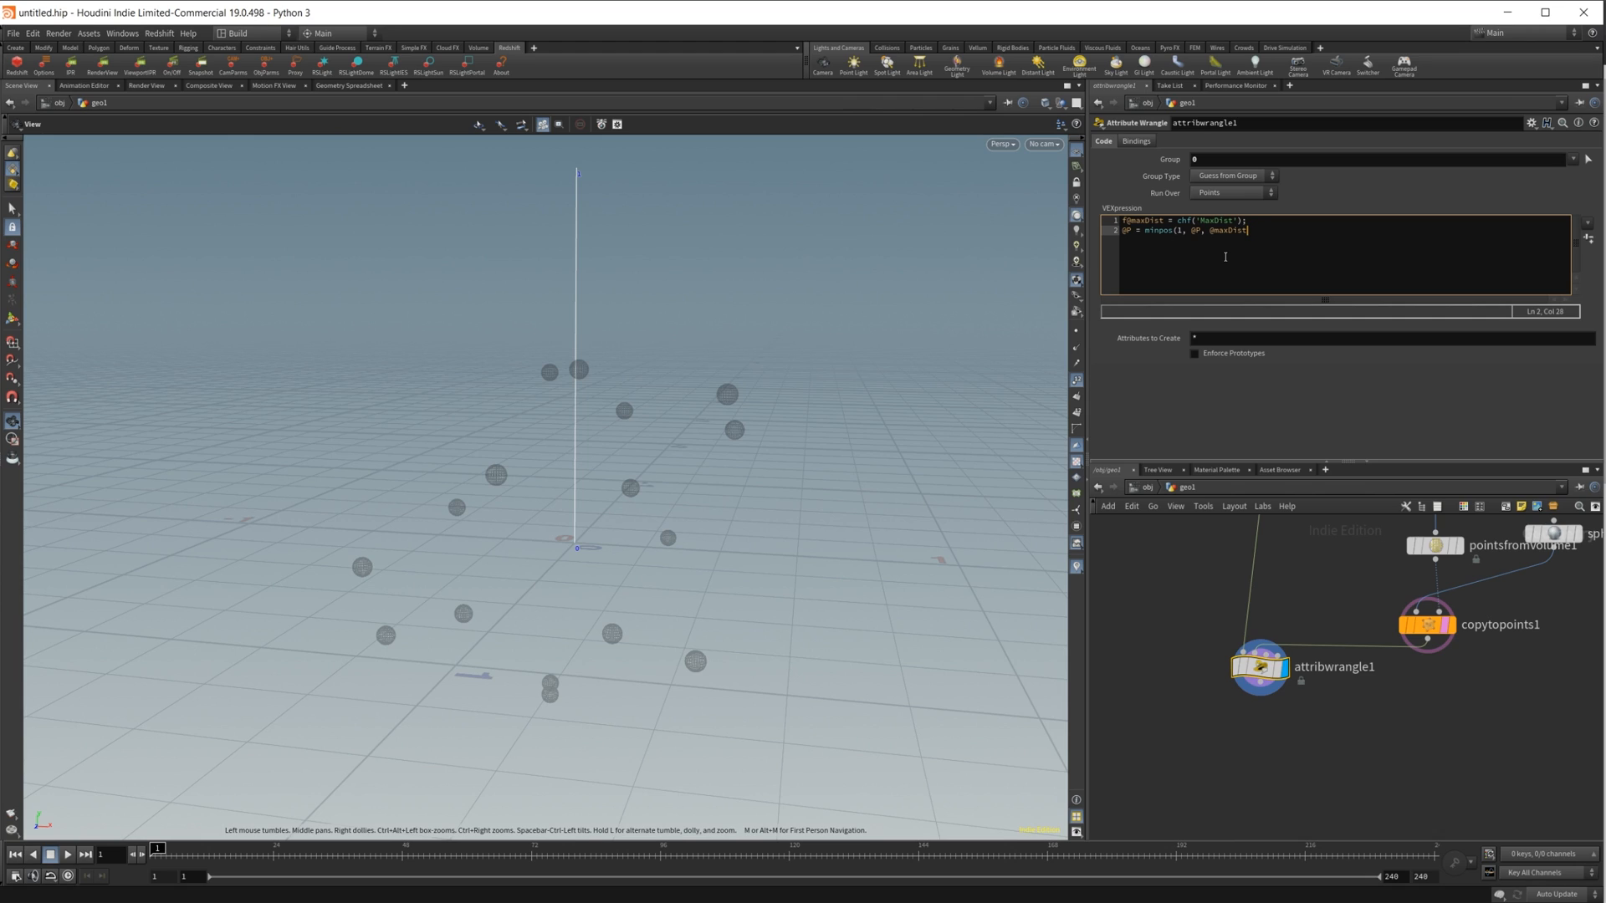
{"action": "type", "text": ");"}
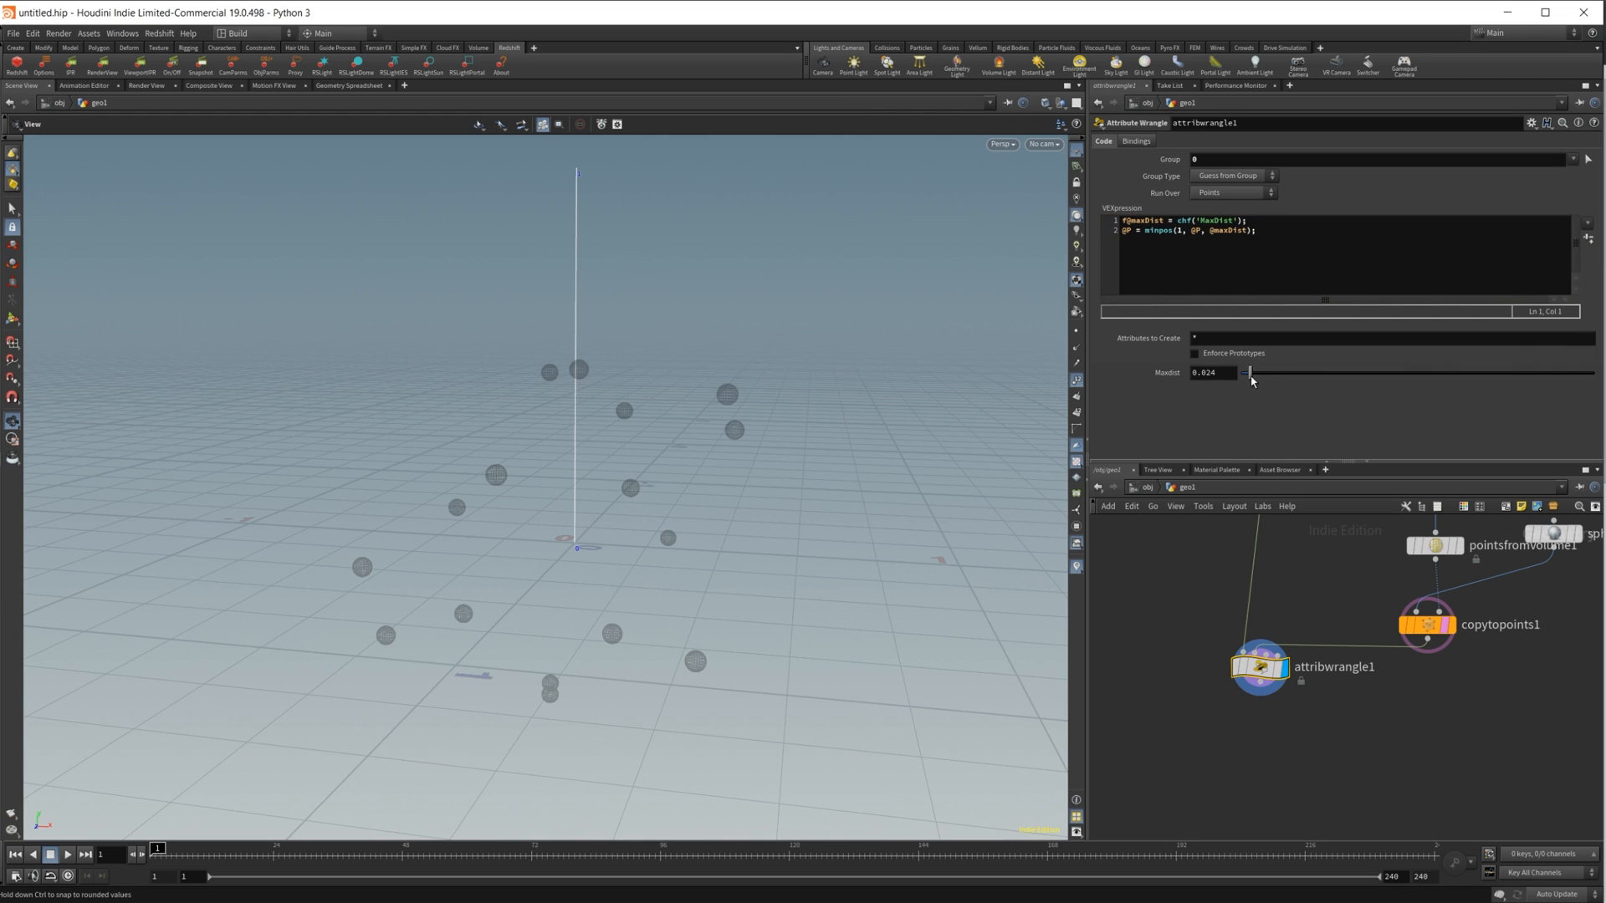
Drag MaxDist up to about 0.47 so the top point snaps, then back to 0.19
{"action": "left_click_drag", "start_coordinate": [1249, 373], "coordinate": [1406, 373]}
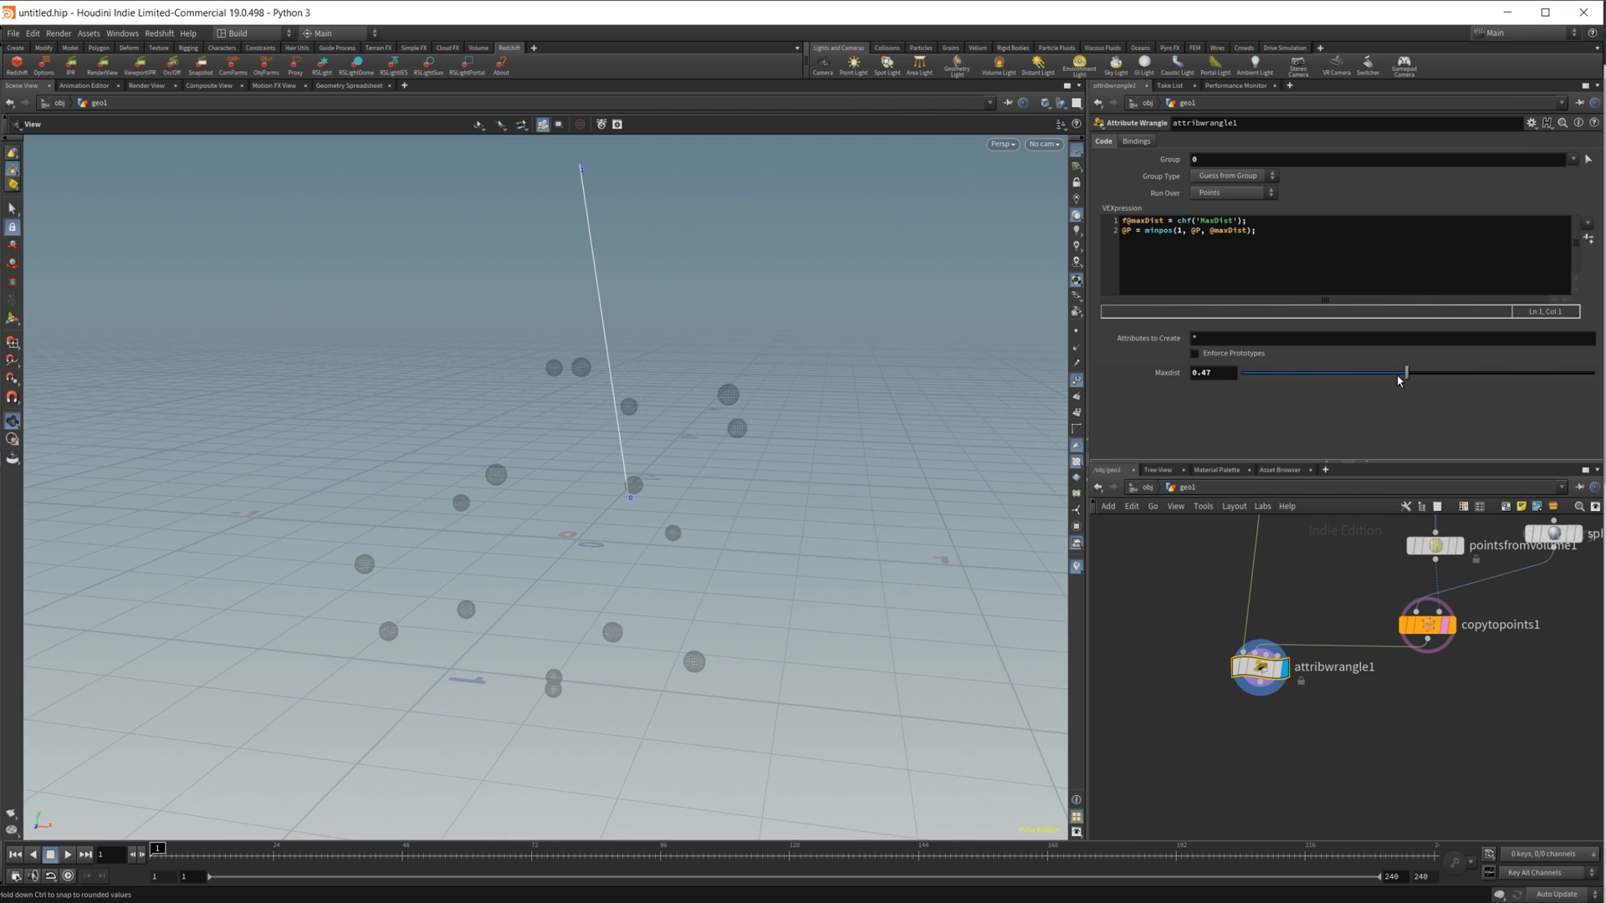
{"action": "left_click_drag", "start_coordinate": [1405, 372], "coordinate": [1297, 371]}
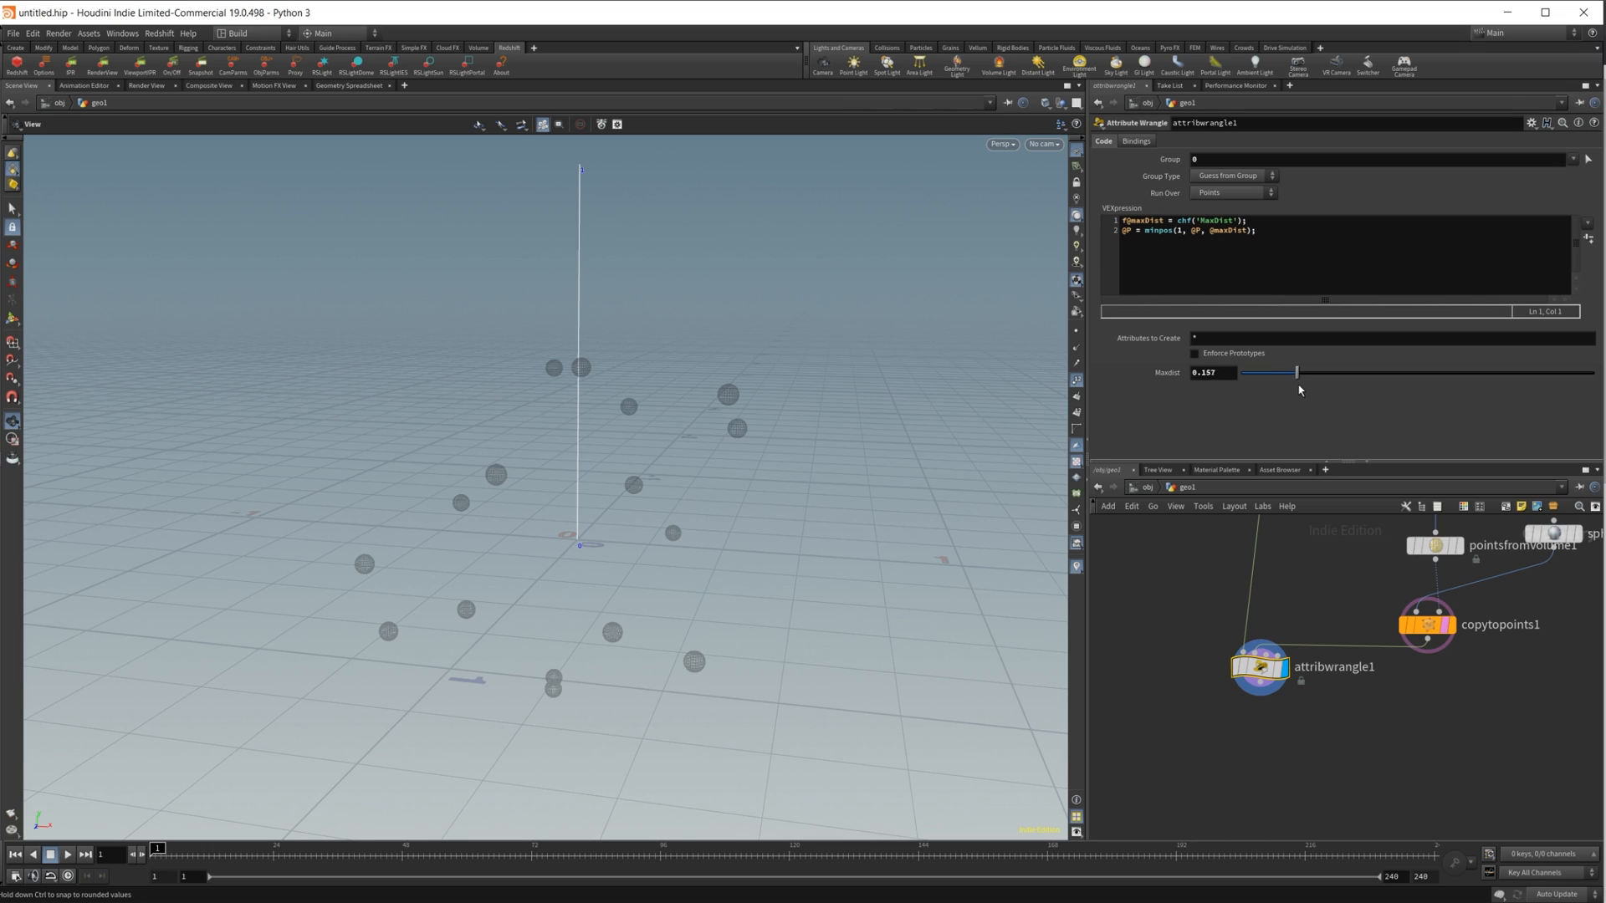
{"action": "left_click_drag", "start_coordinate": [1267, 373], "coordinate": [1306, 373]}
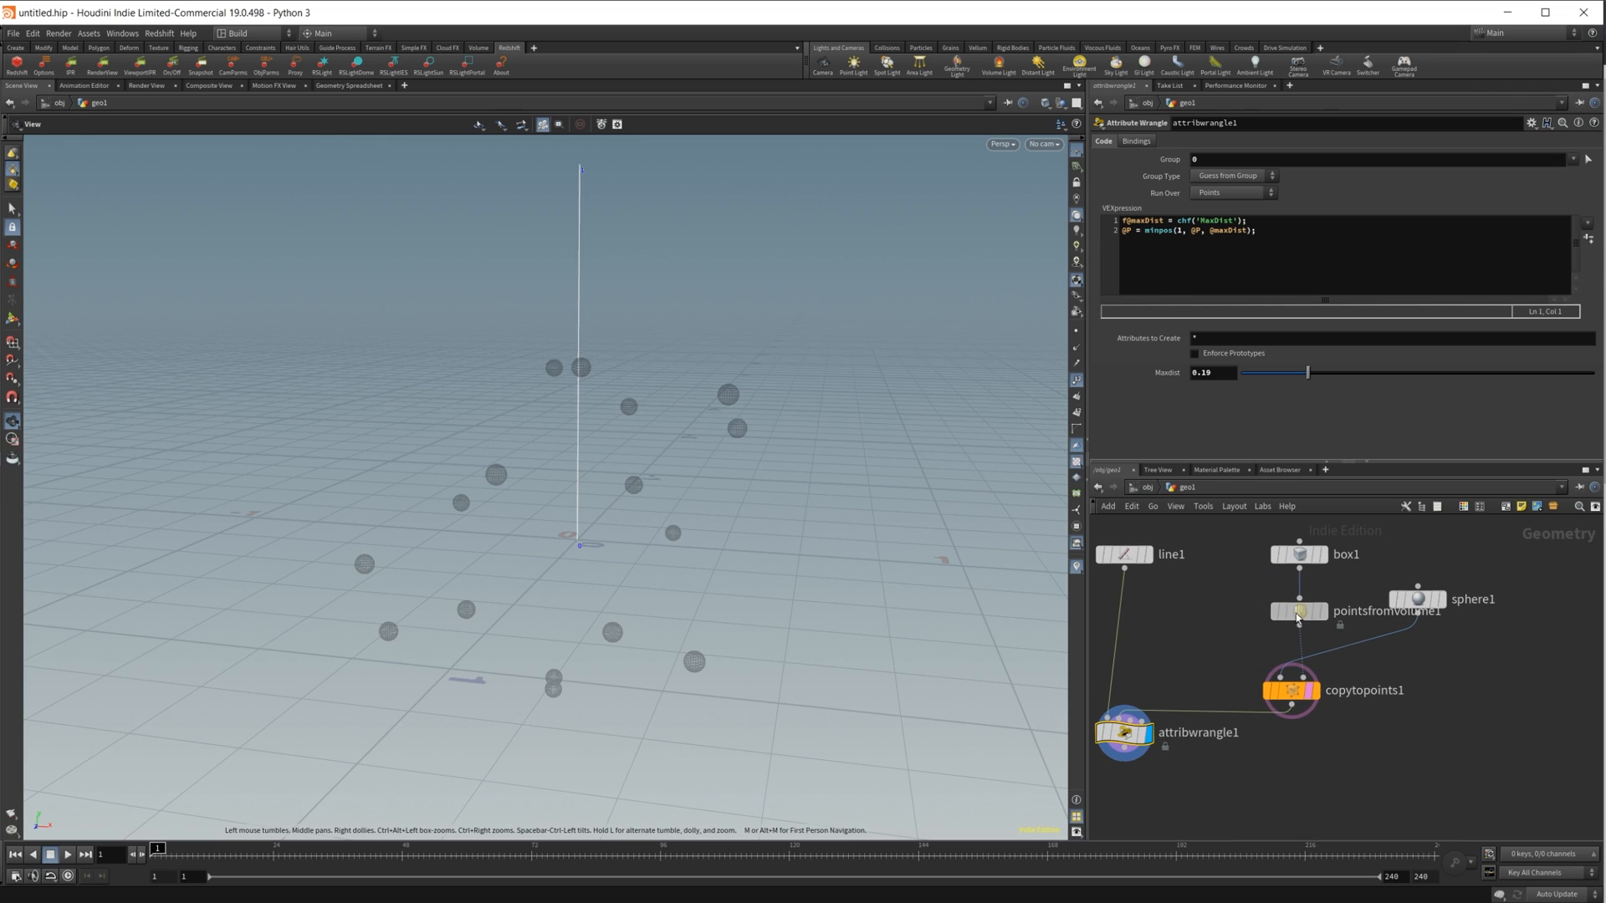
Shift pointsfromvolume1's Grid Offset, then raise the wrangle's MaxDist to about 0.515
{"action": "left_click", "coordinate": [1299, 610]}
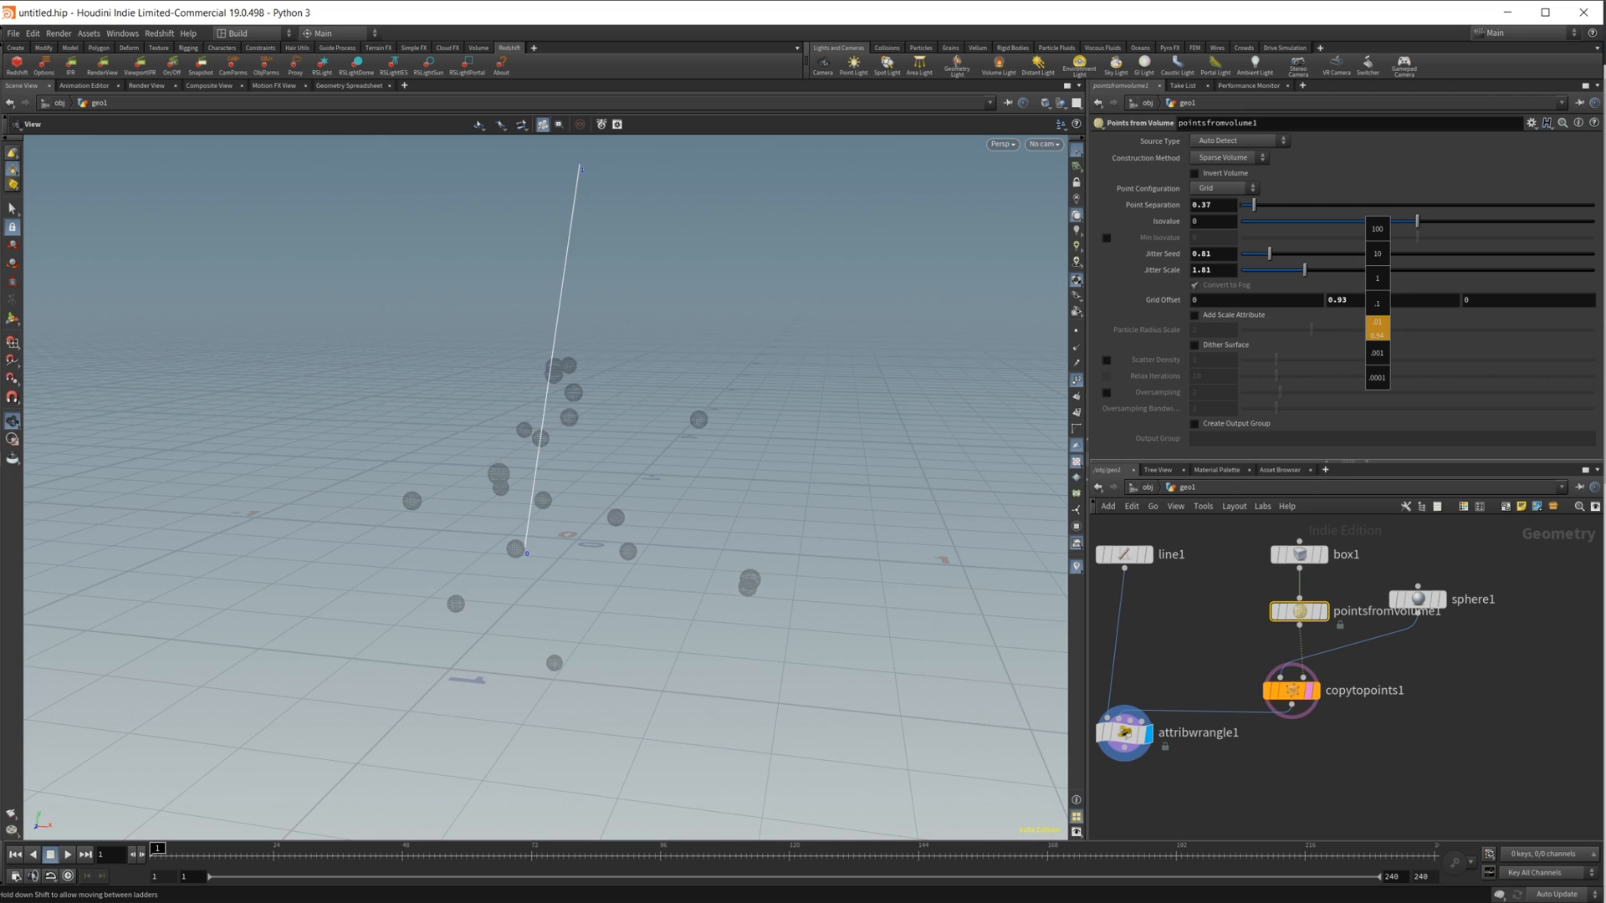
{"action": "left_click_drag", "start_coordinate": [1337, 300], "coordinate": [1373, 300]}
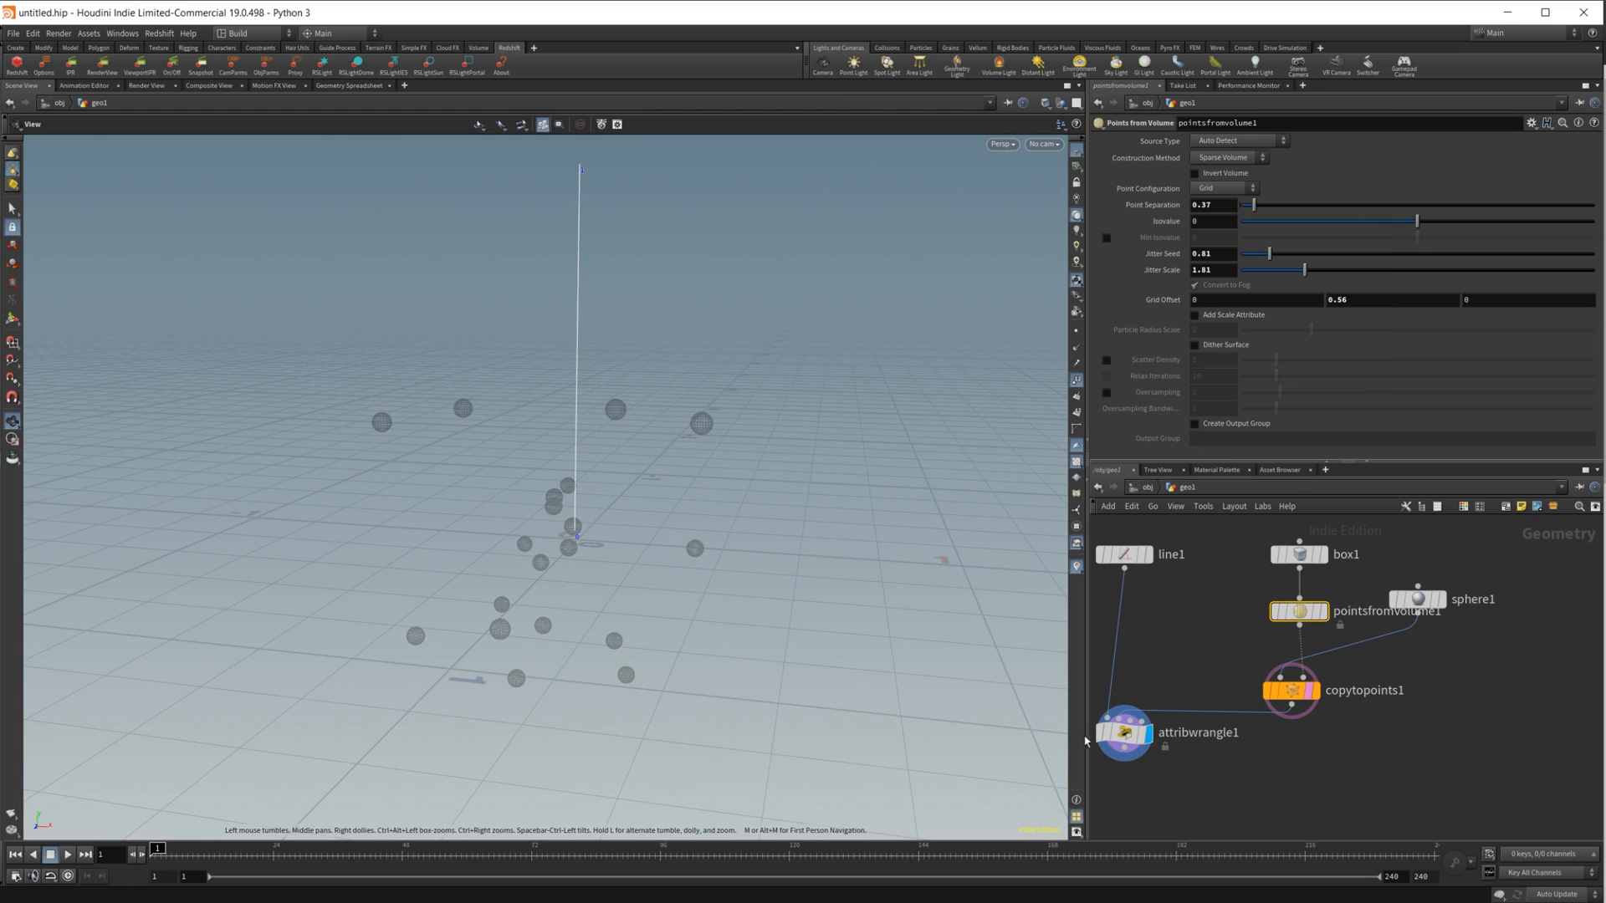
{"action": "left_click", "coordinate": [1122, 731]}
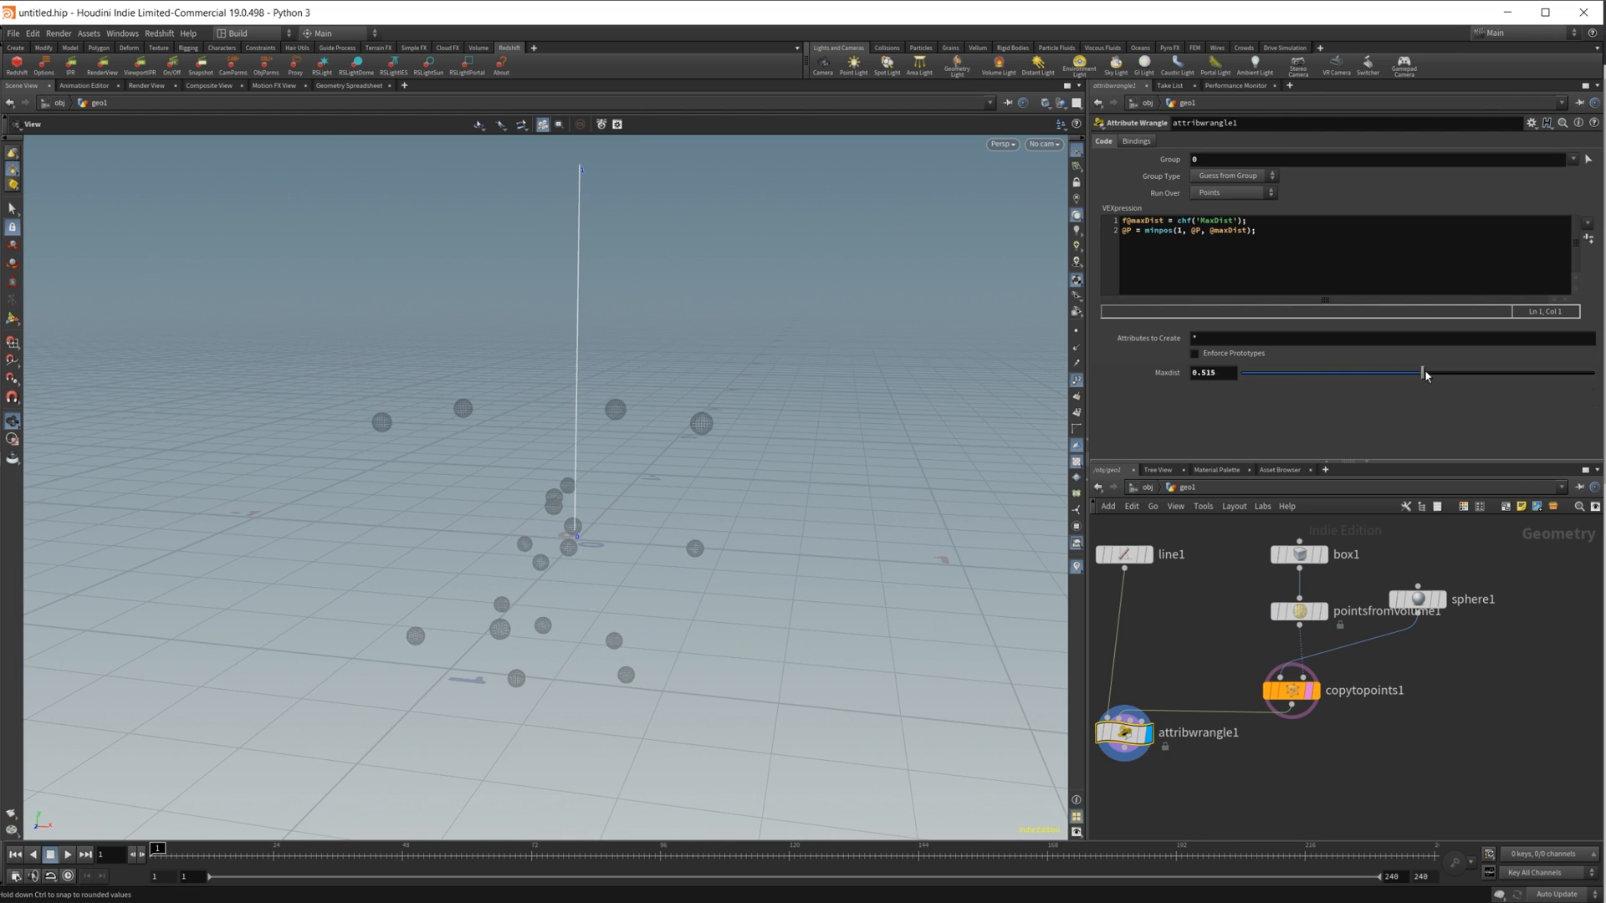
{"action": "left_click_drag", "start_coordinate": [1422, 373], "coordinate": [1496, 373]}
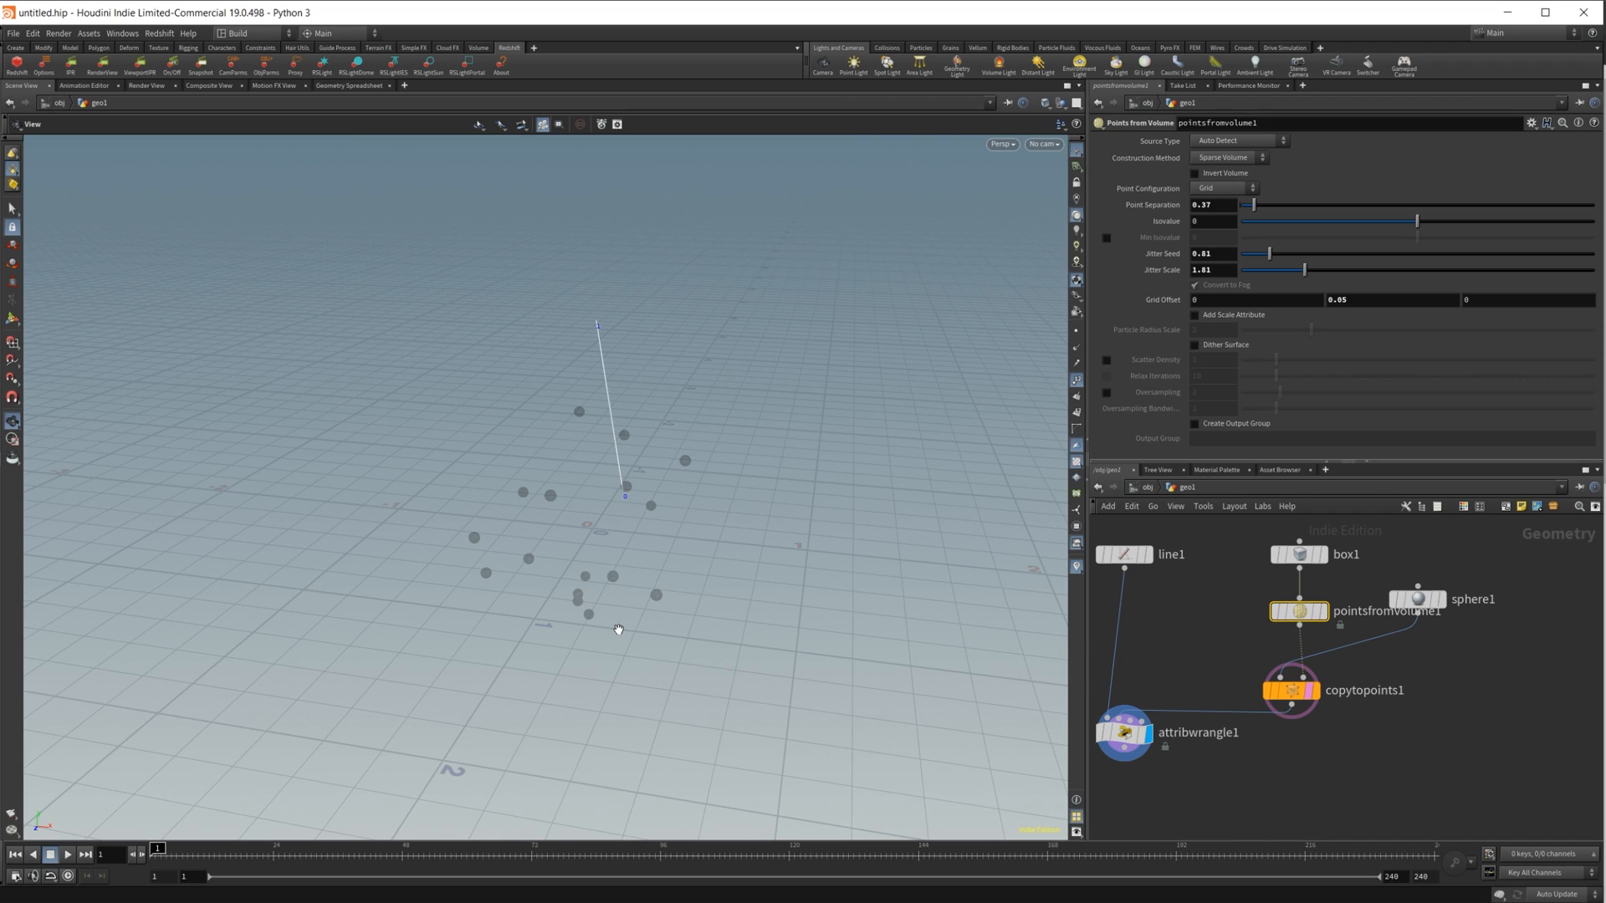
{"action": "mouse_move", "coordinate": [626, 572]}
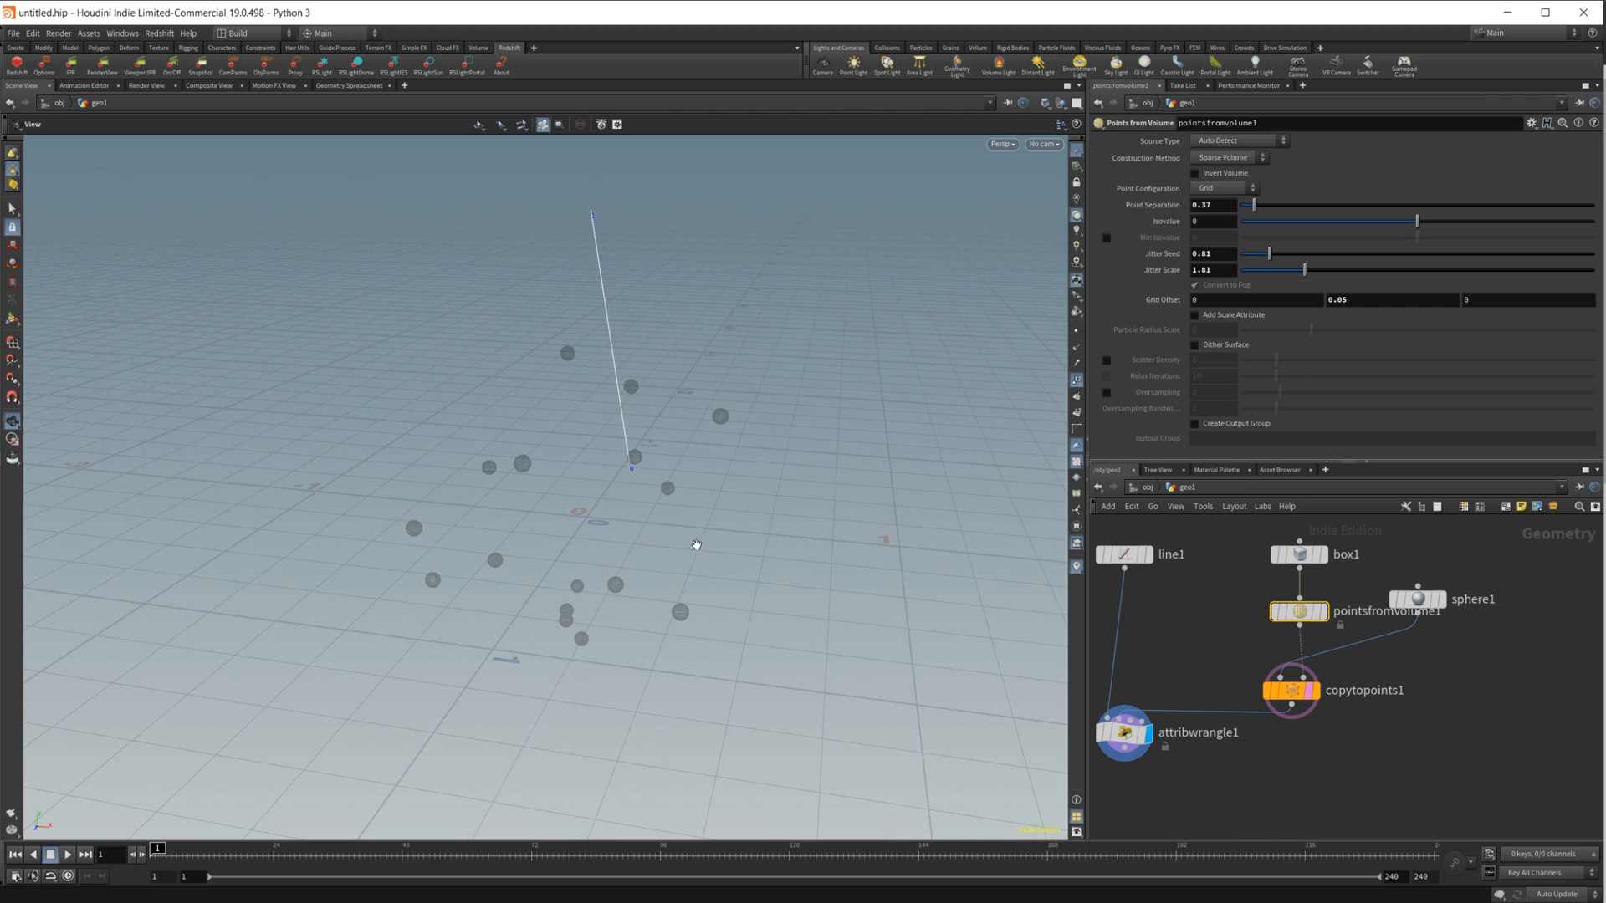
{"action": "mouse_move", "coordinate": [675, 590]}
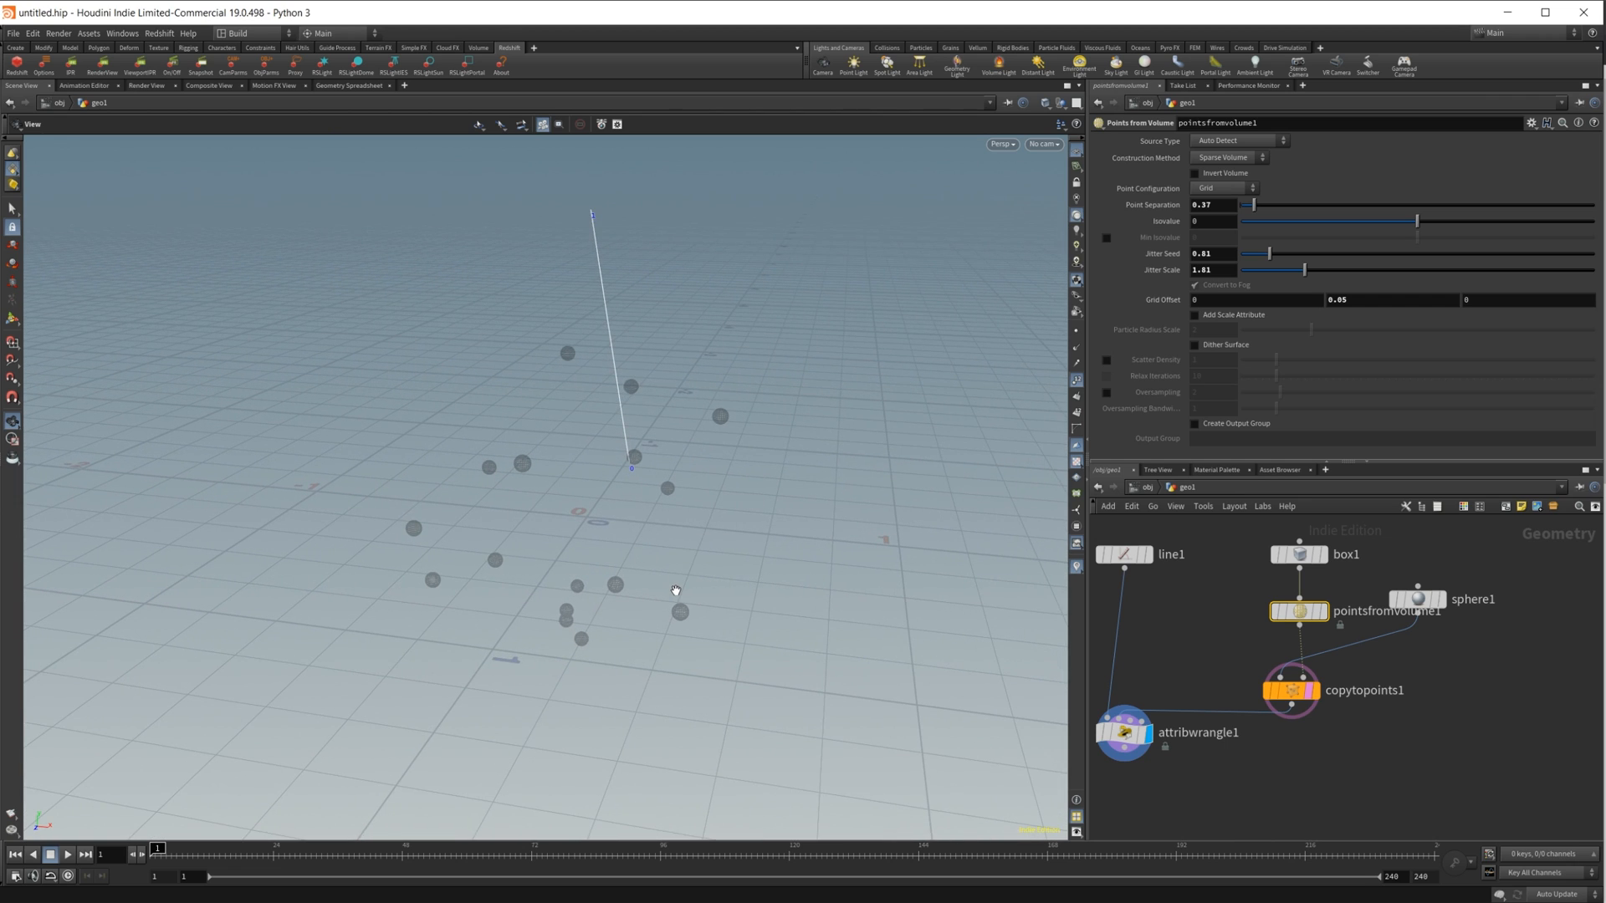